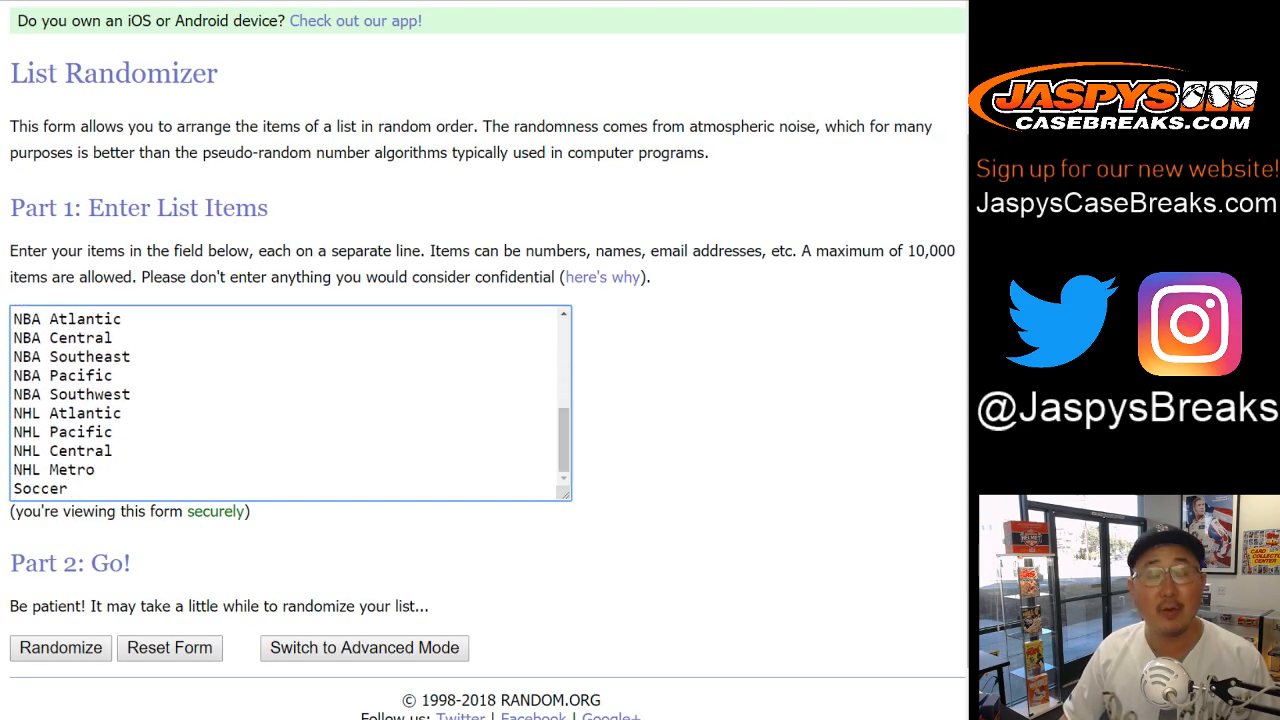
Step: Randomize the customer names six times, then return to the division list form
{"action": "left_click", "coordinate": [67, 488]}
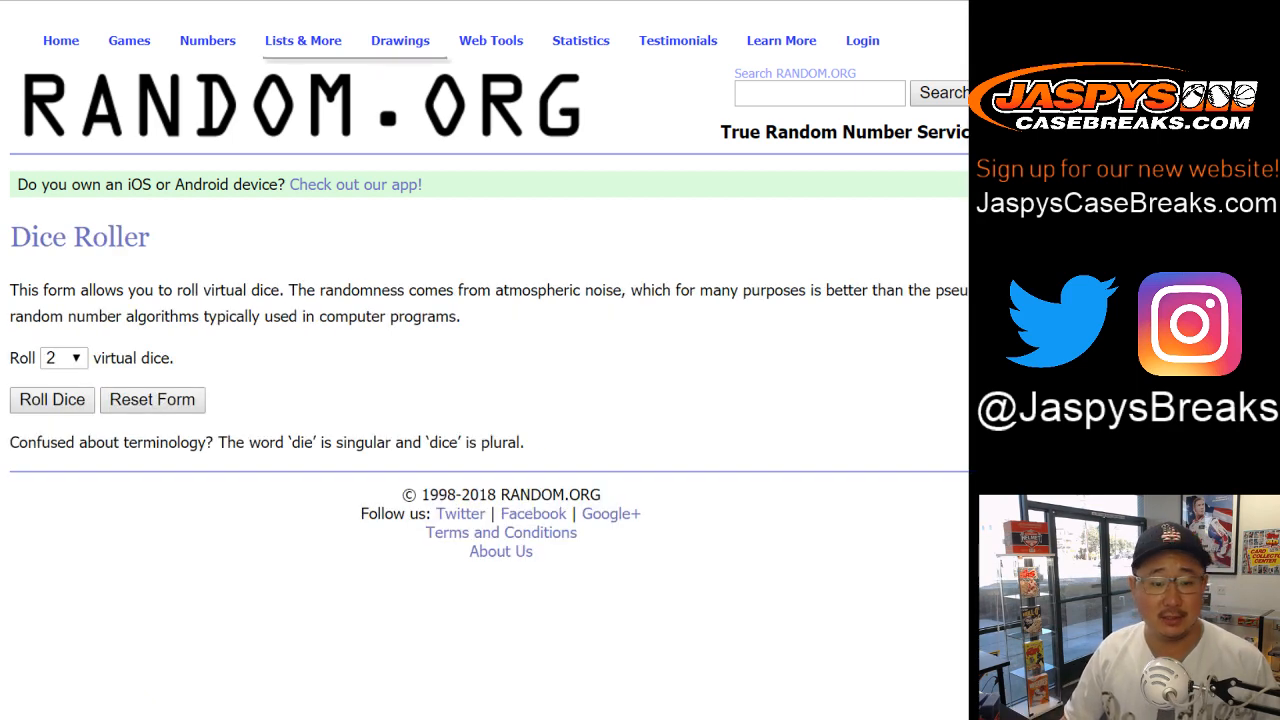
{"action": "left_click", "coordinate": [51, 399]}
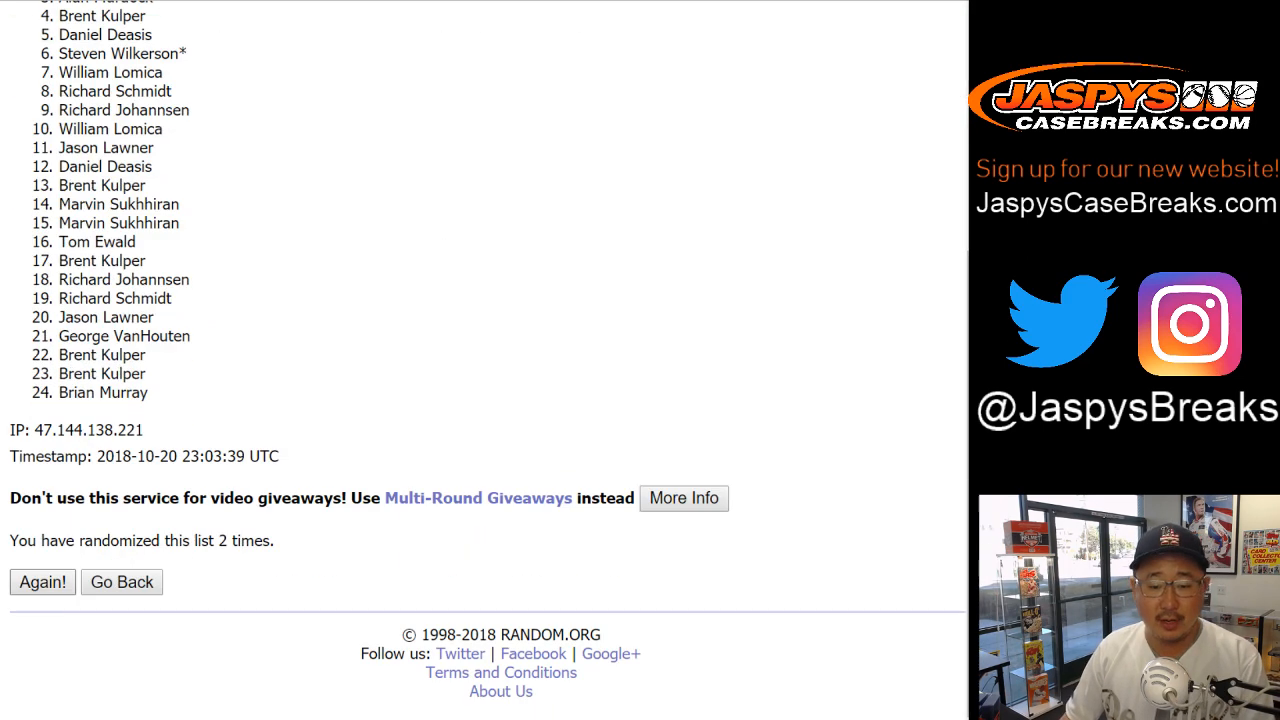
{"action": "left_click", "coordinate": [42, 582]}
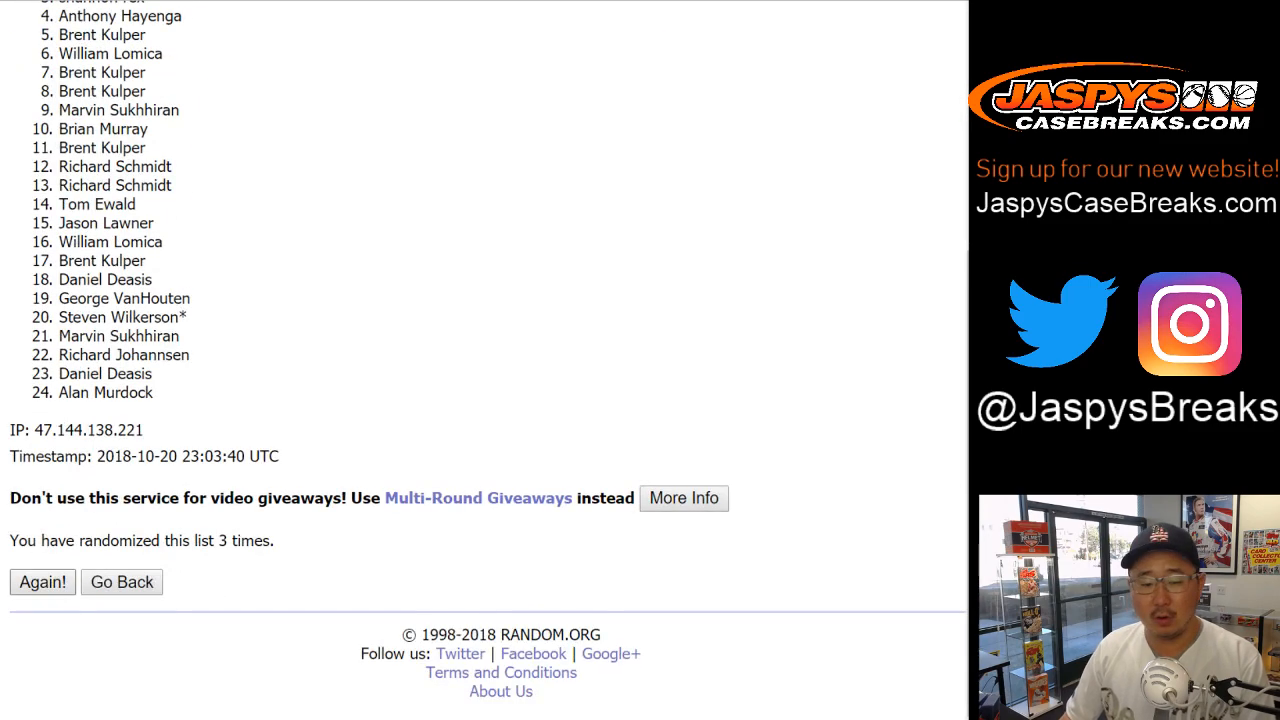
{"action": "left_click", "coordinate": [42, 582]}
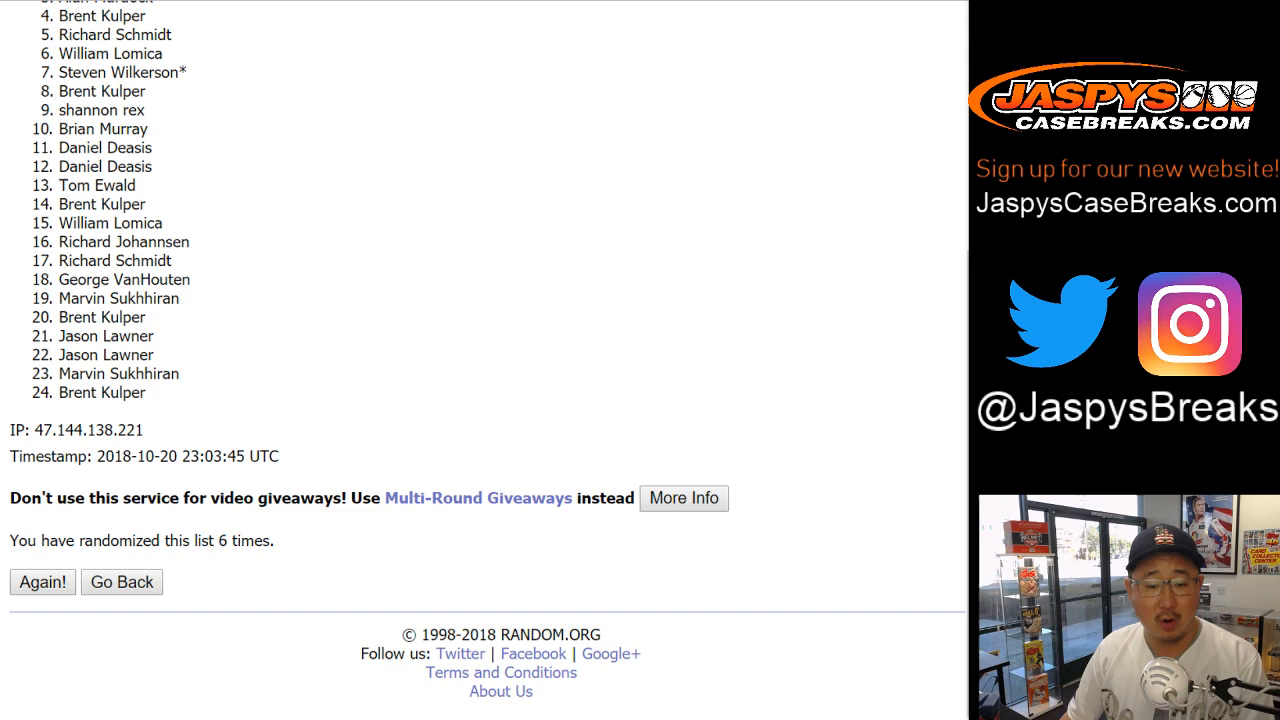
{"action": "left_click", "coordinate": [42, 581]}
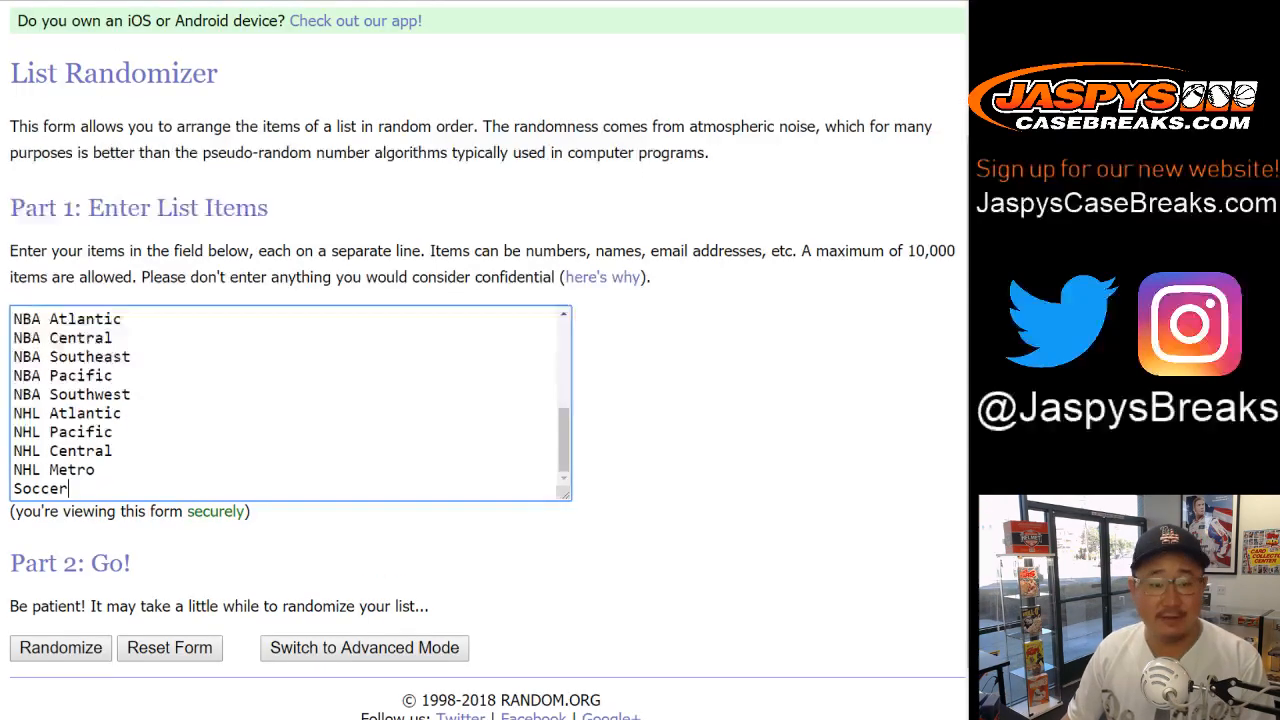
Step: Randomize the 24 sports divisions, repeating Again! until shuffled six times
{"action": "scroll", "scroll_direction": "down", "scroll_amount": 3}
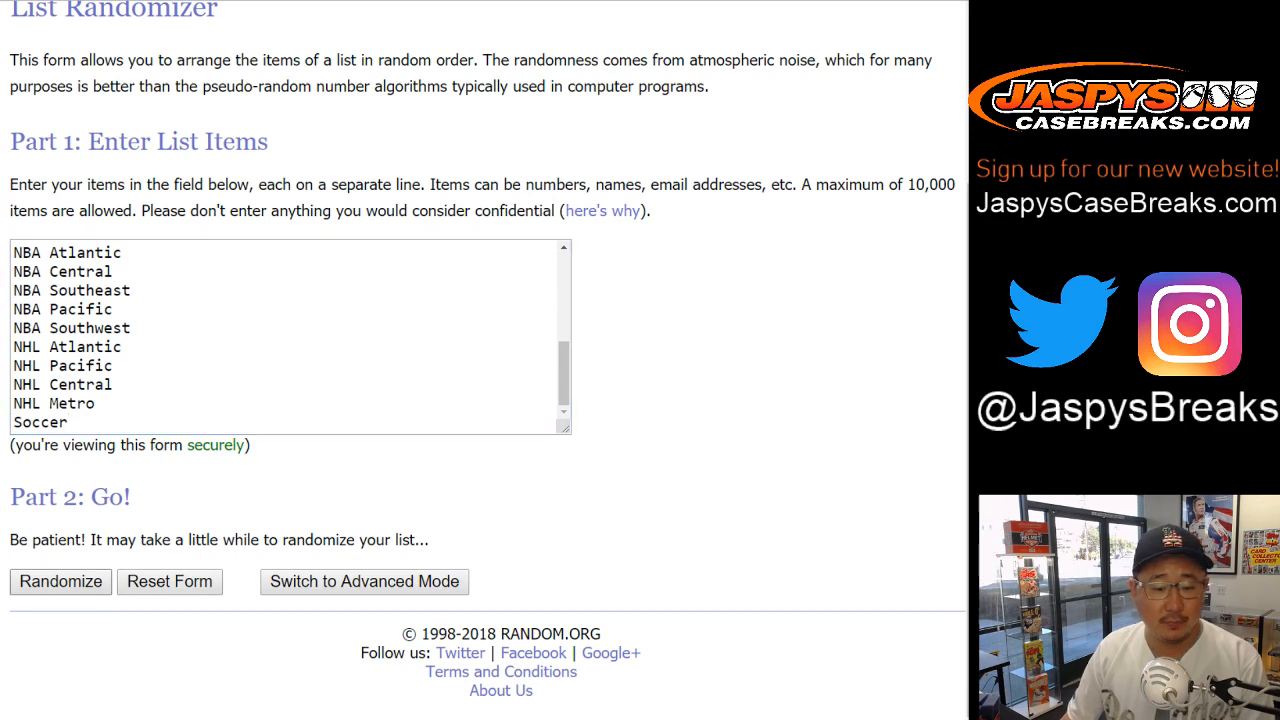
{"action": "left_click", "coordinate": [60, 581]}
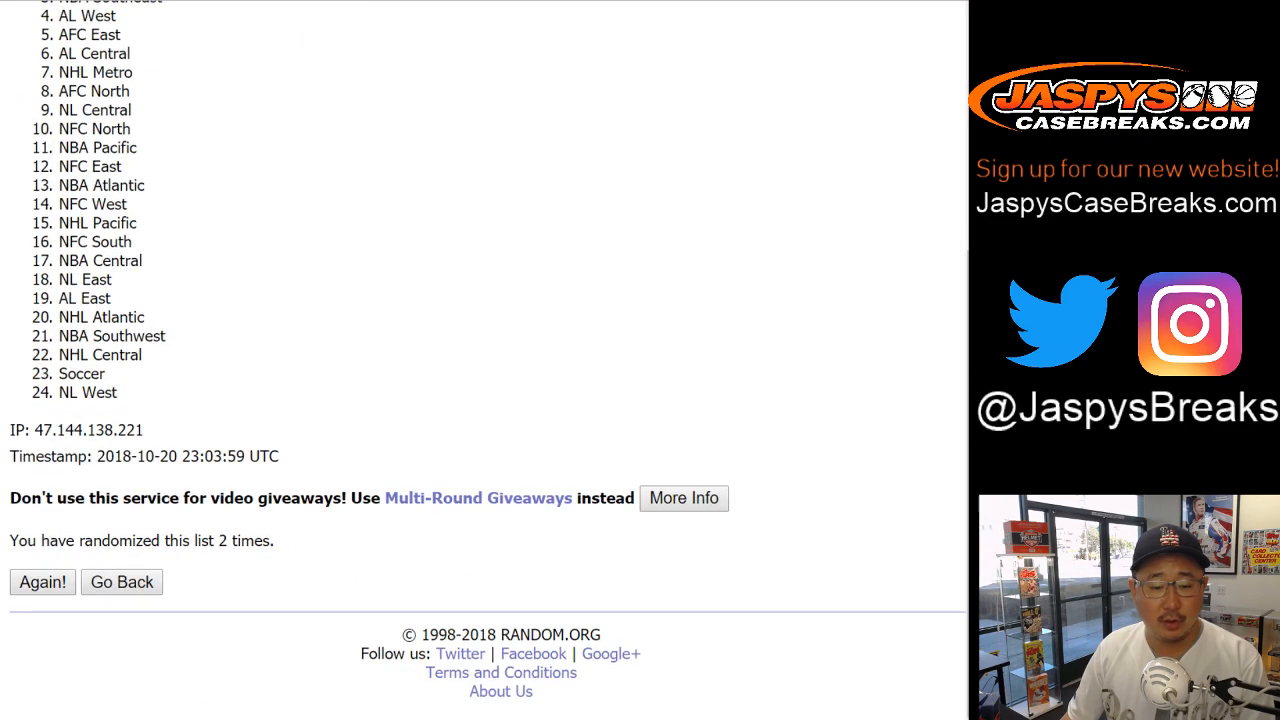
{"action": "left_click", "coordinate": [42, 582]}
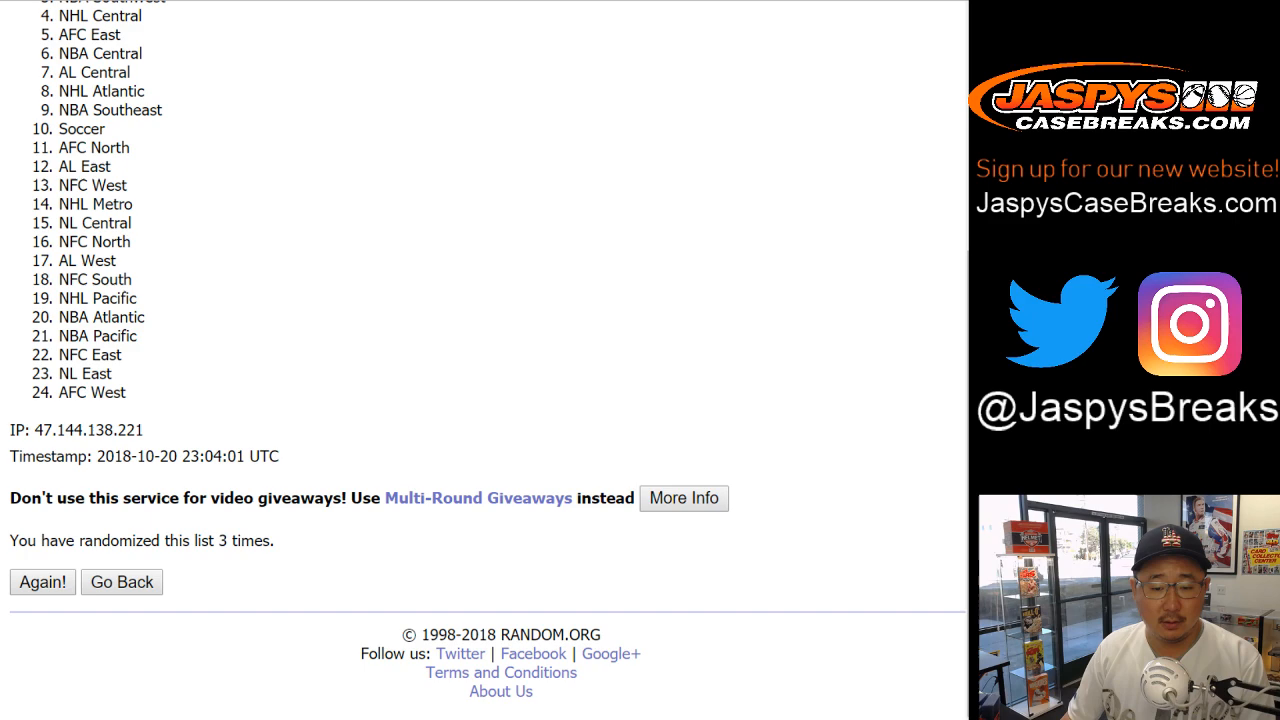
{"action": "left_click", "coordinate": [42, 582]}
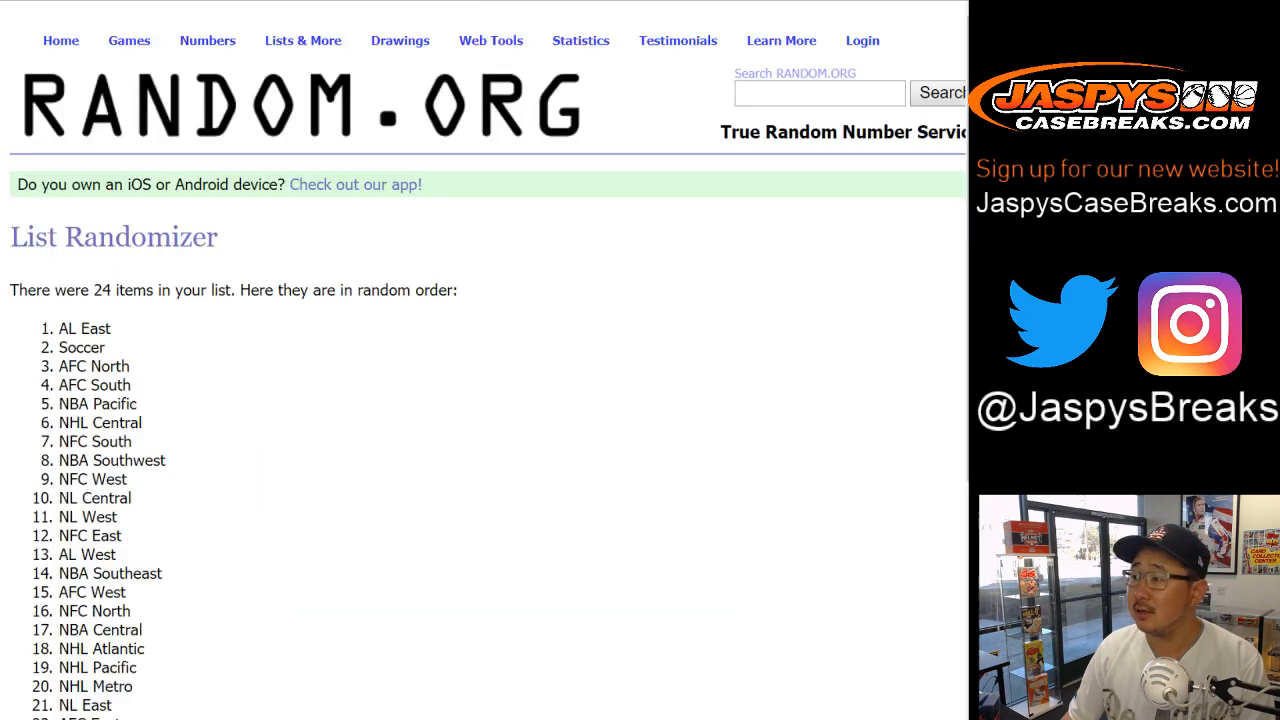
{"action": "scroll", "scroll_direction": "down", "scroll_amount": 3}
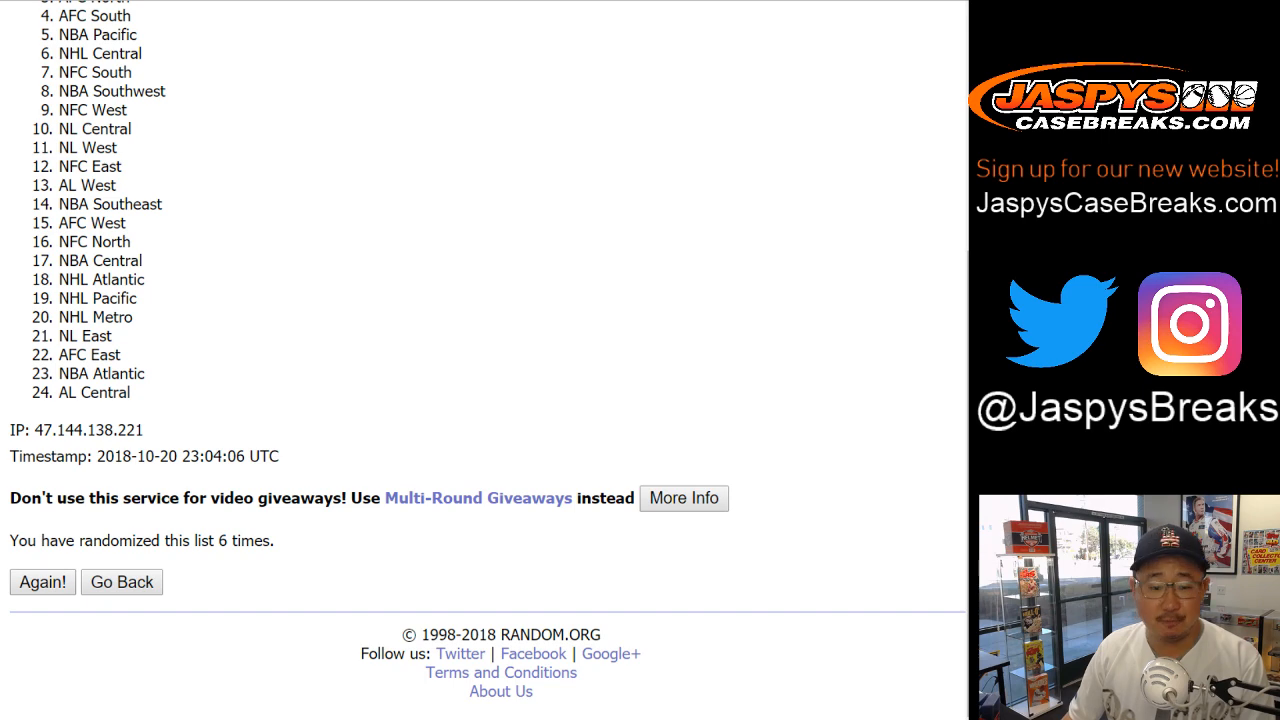
{"action": "left_click", "coordinate": [42, 582]}
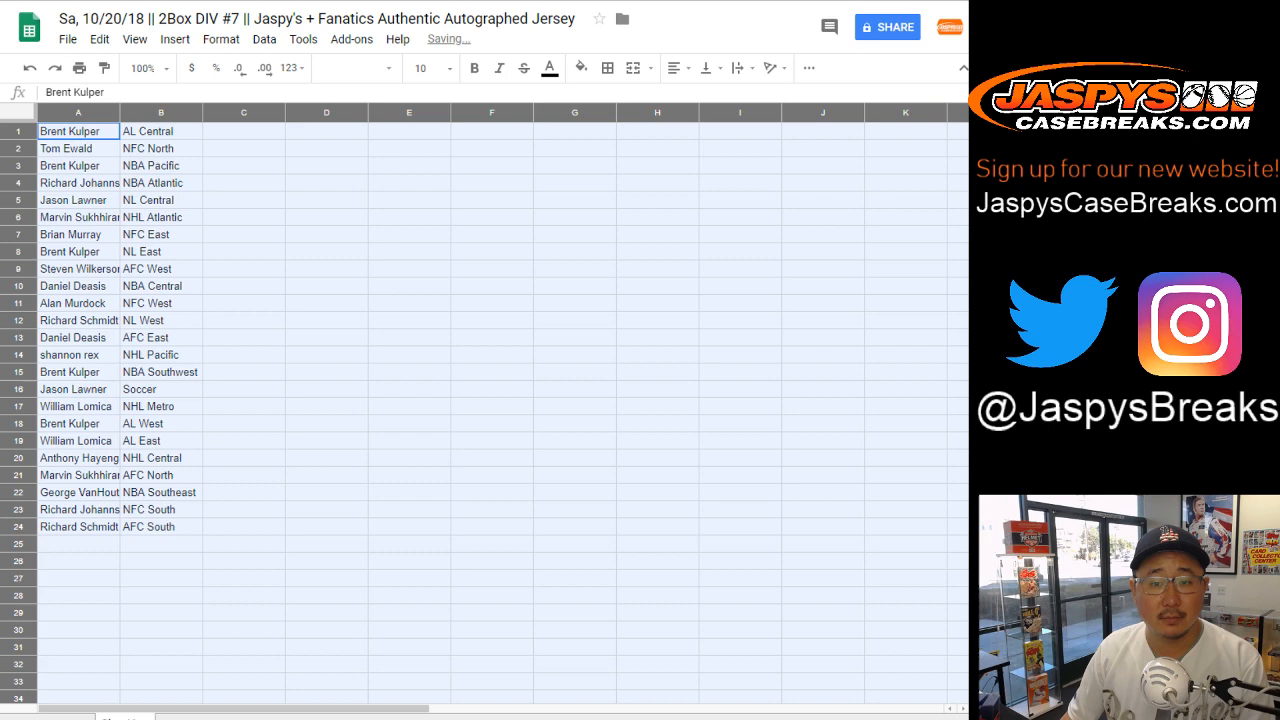
Step: Set the name-and-division list to font size 14
{"action": "left_click", "coordinate": [429, 68]}
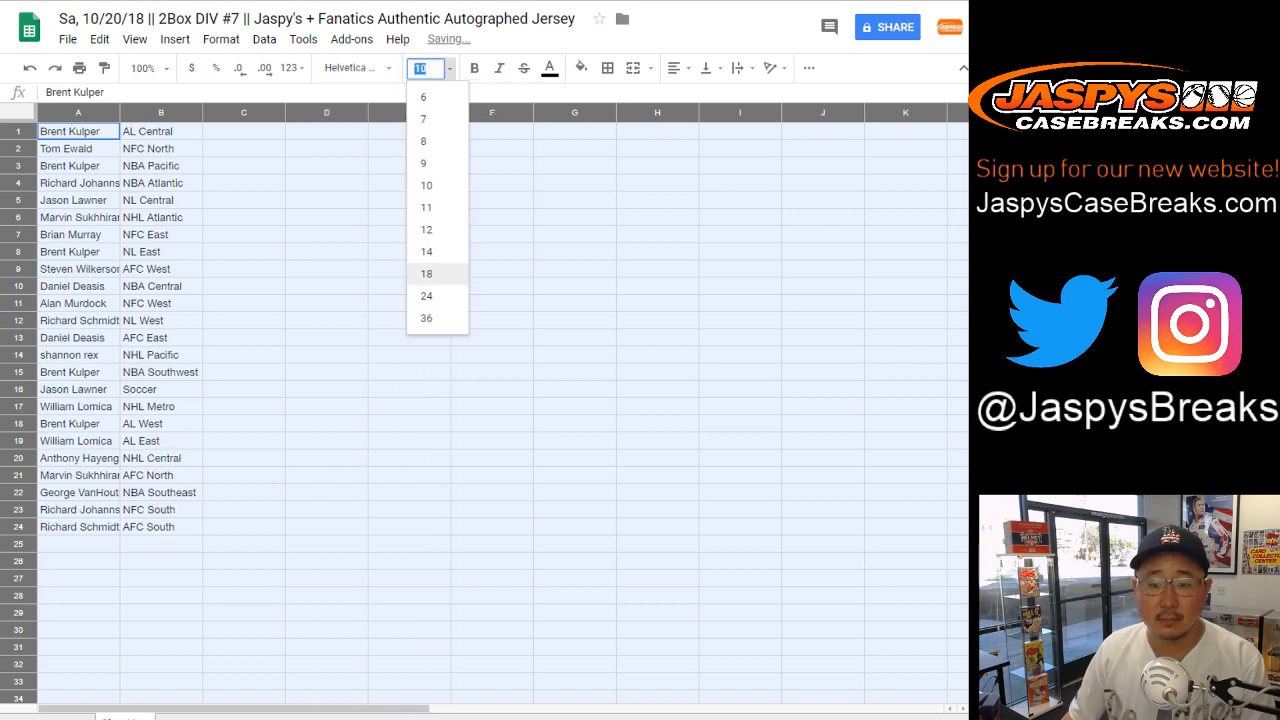
{"action": "left_click", "coordinate": [426, 251]}
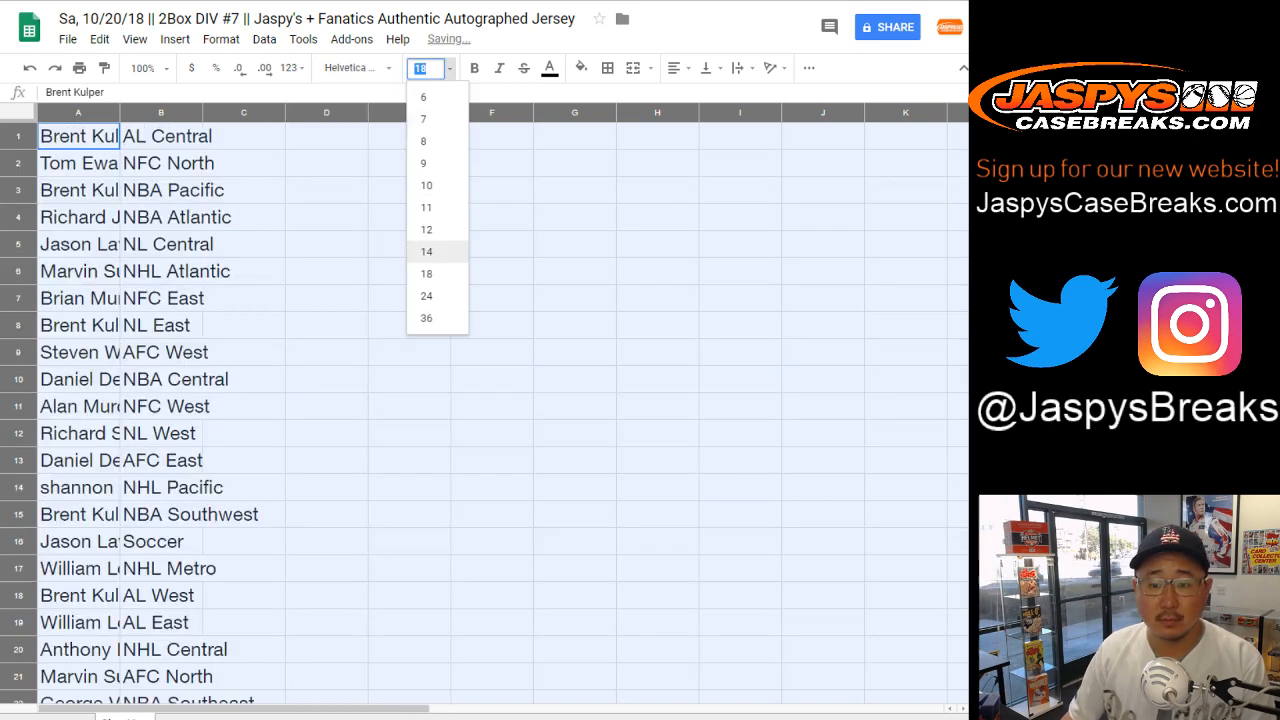
{"action": "left_click", "coordinate": [426, 251]}
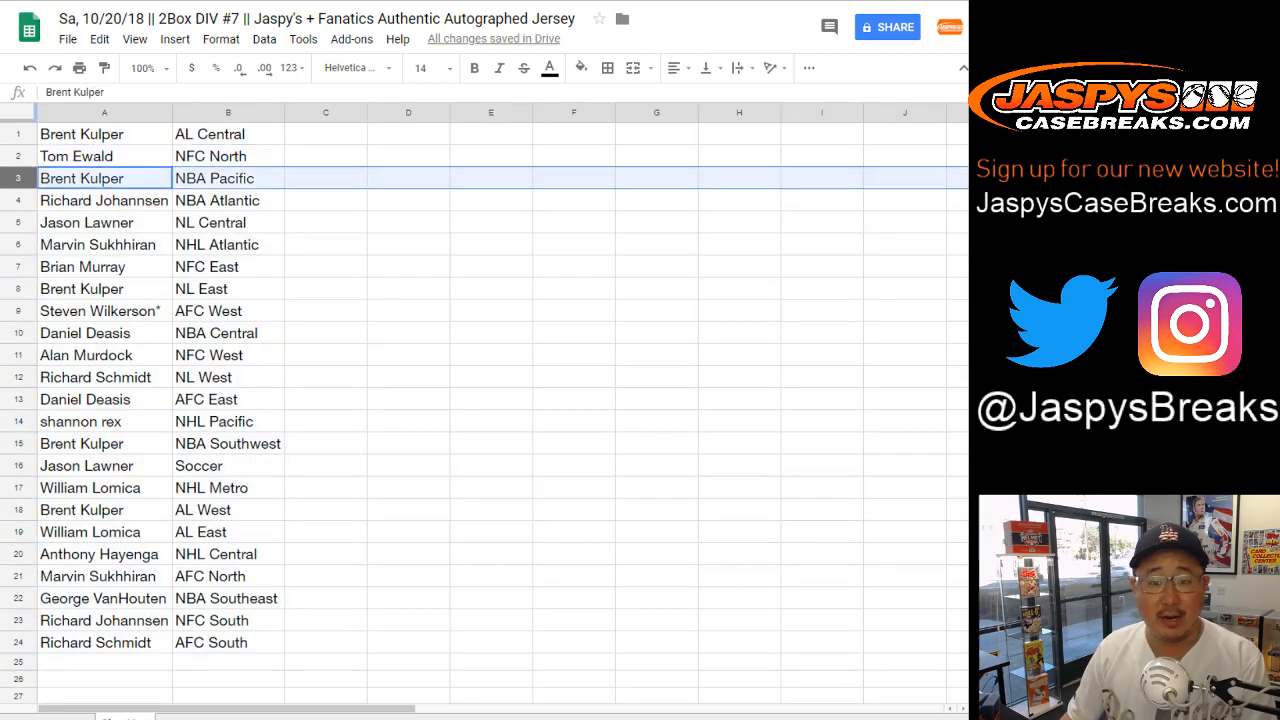
{"action": "left_click", "coordinate": [104, 200]}
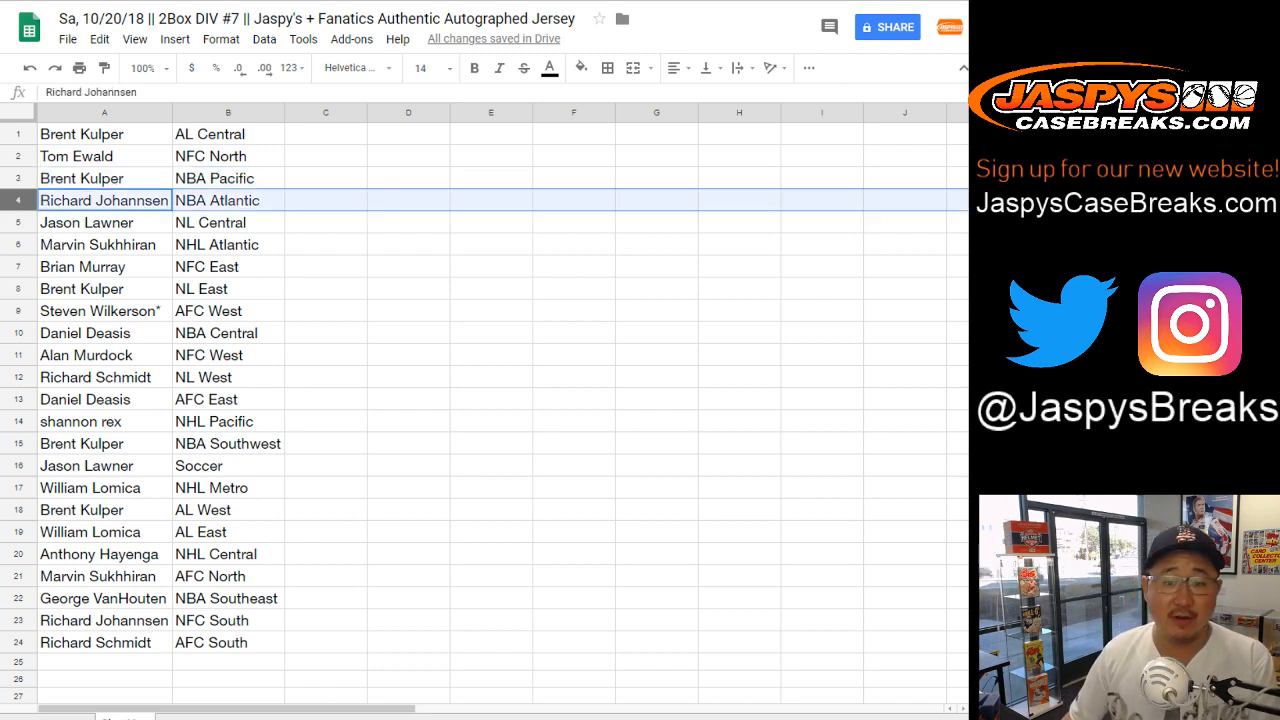
{"action": "left_click", "coordinate": [104, 222]}
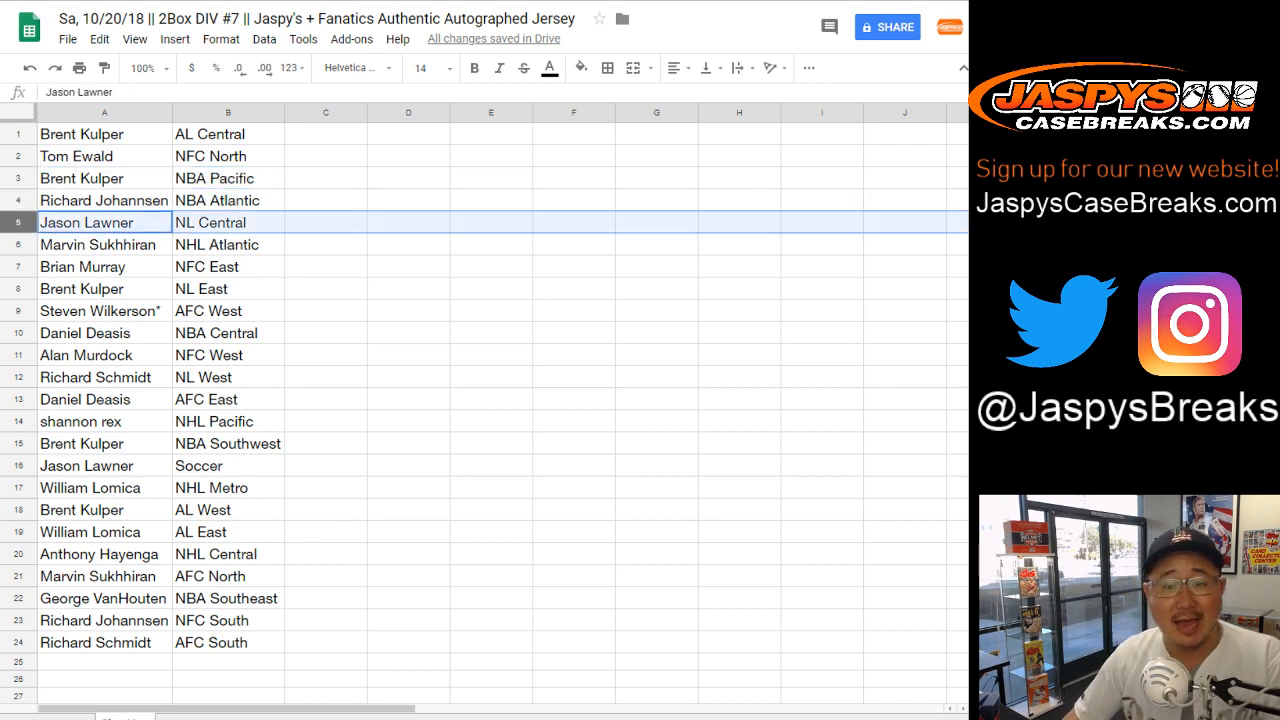
{"action": "left_click", "coordinate": [100, 244]}
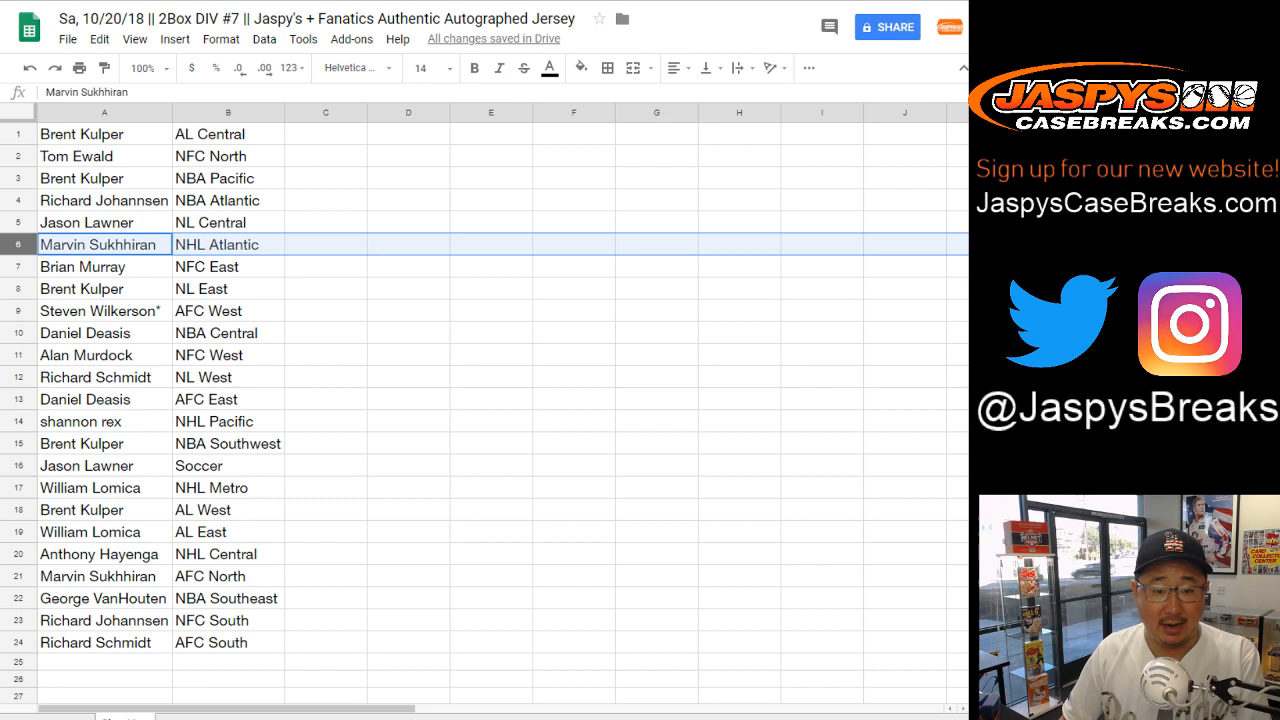
{"action": "left_click", "coordinate": [81, 288]}
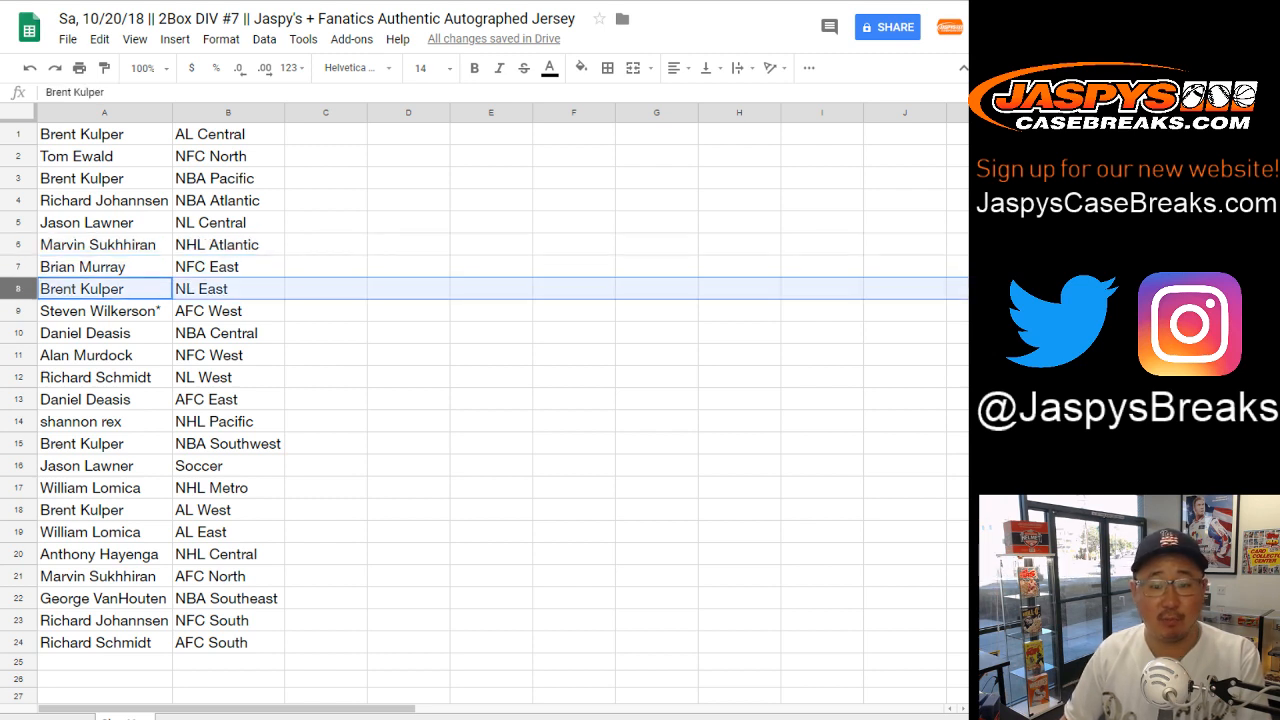
{"action": "left_click", "coordinate": [103, 311]}
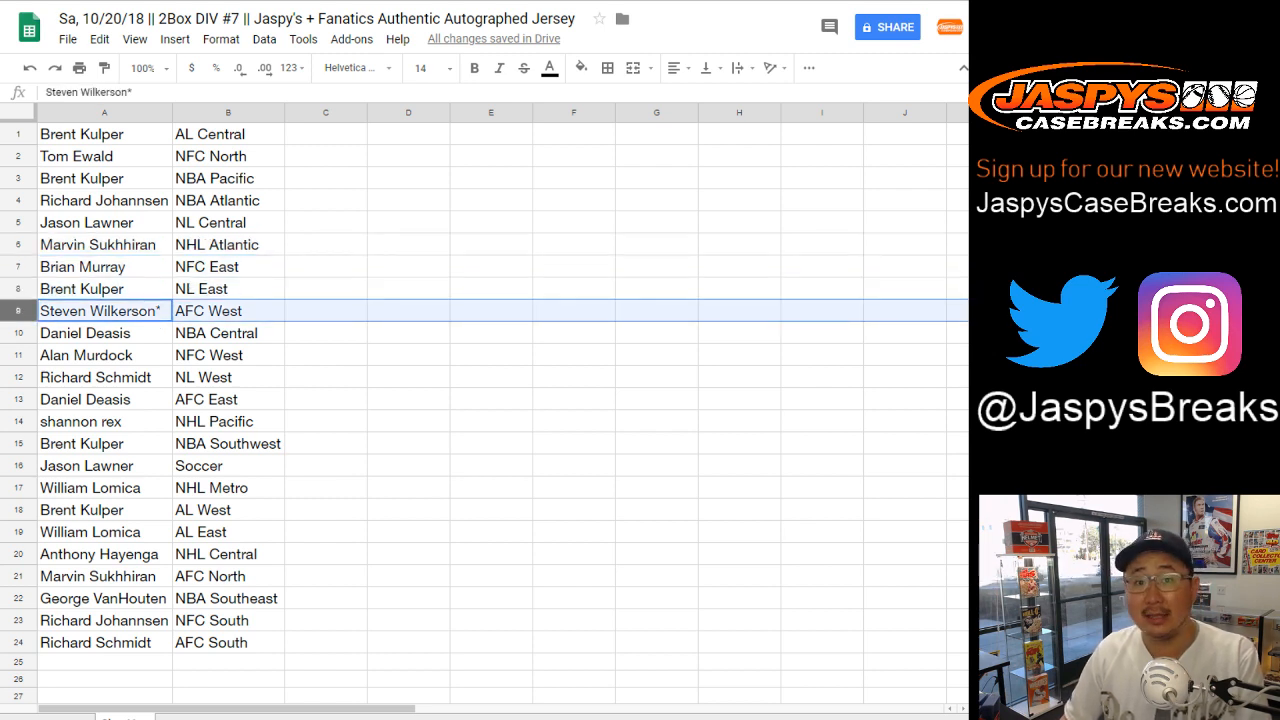
{"action": "left_click", "coordinate": [85, 332]}
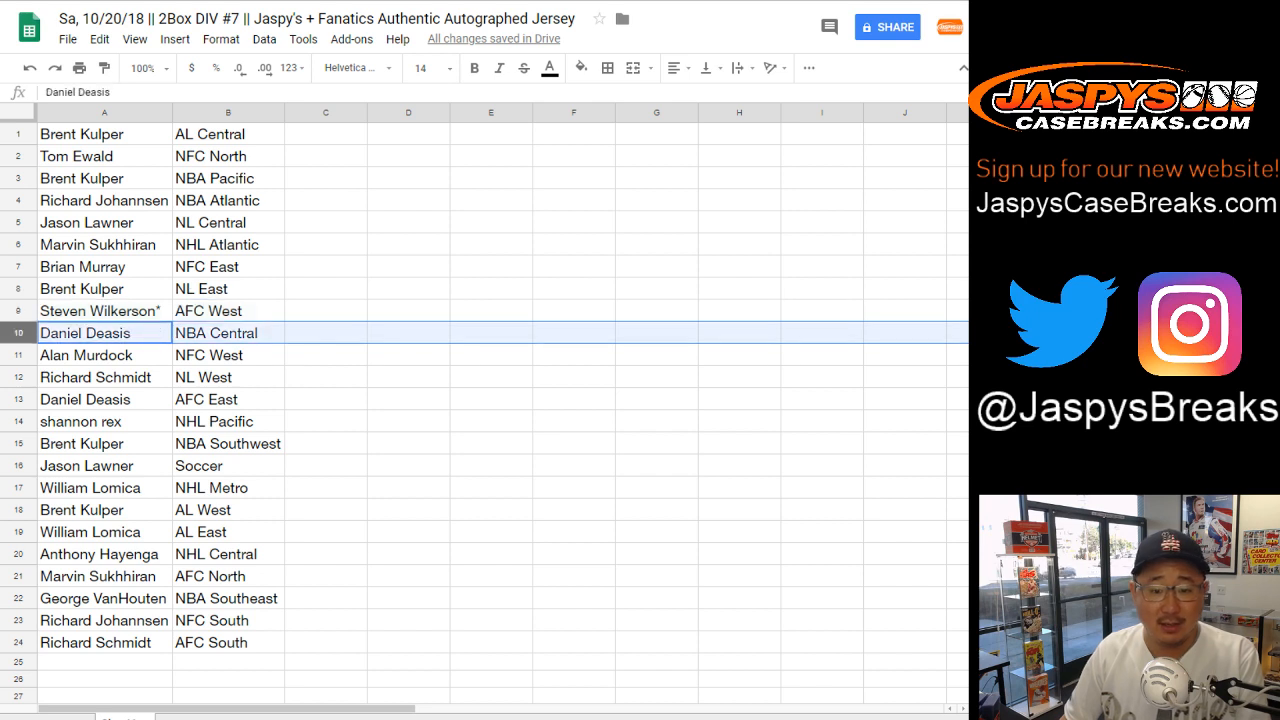
{"action": "left_click", "coordinate": [95, 377]}
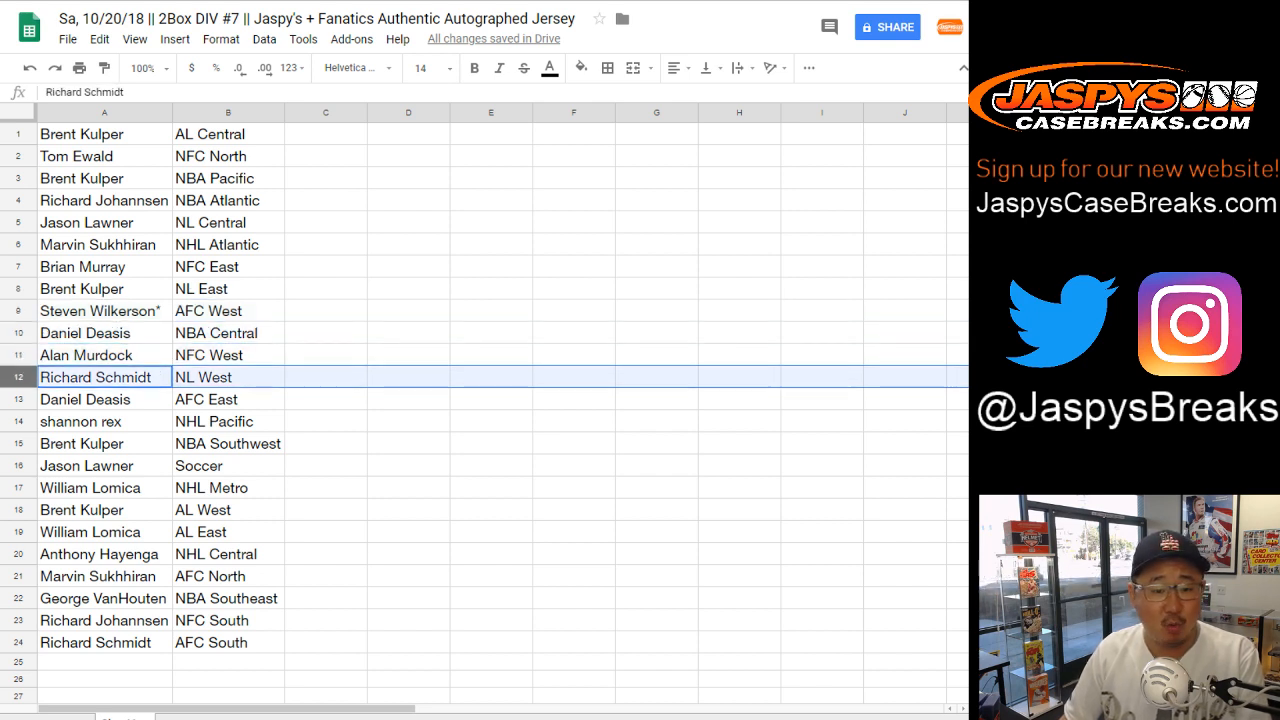
{"action": "left_click", "coordinate": [104, 421]}
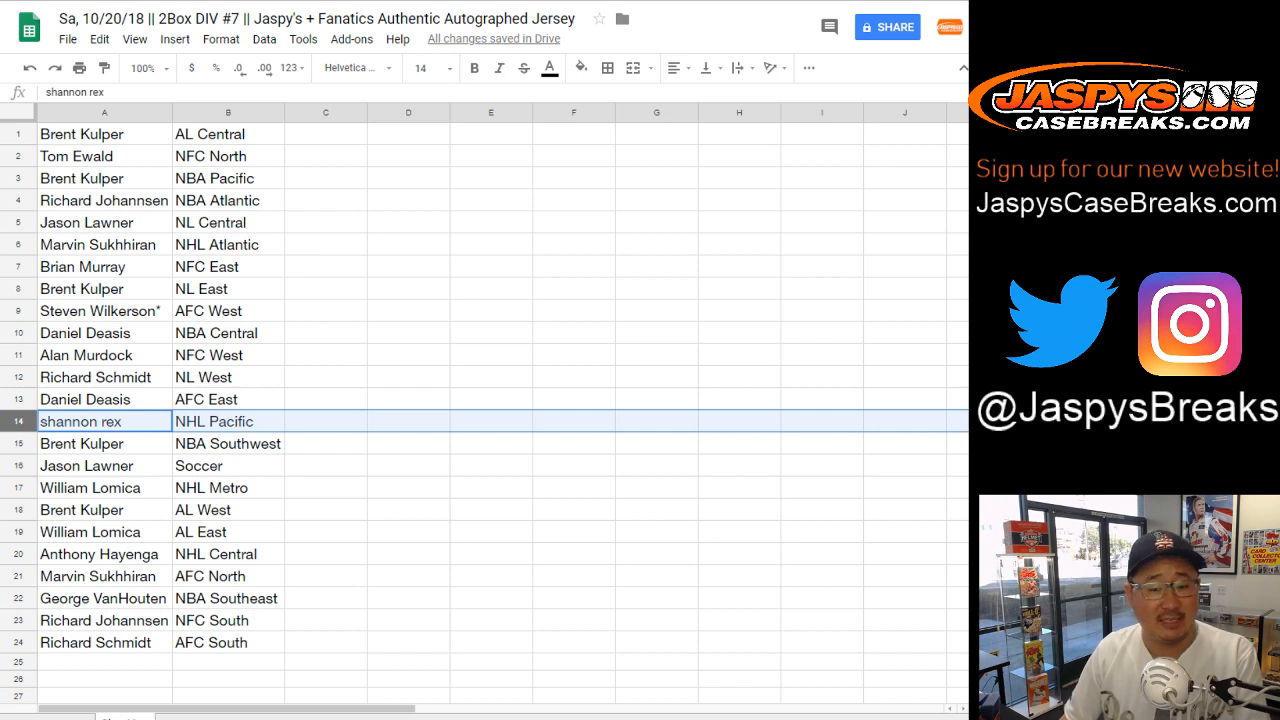
{"action": "left_click", "coordinate": [81, 443]}
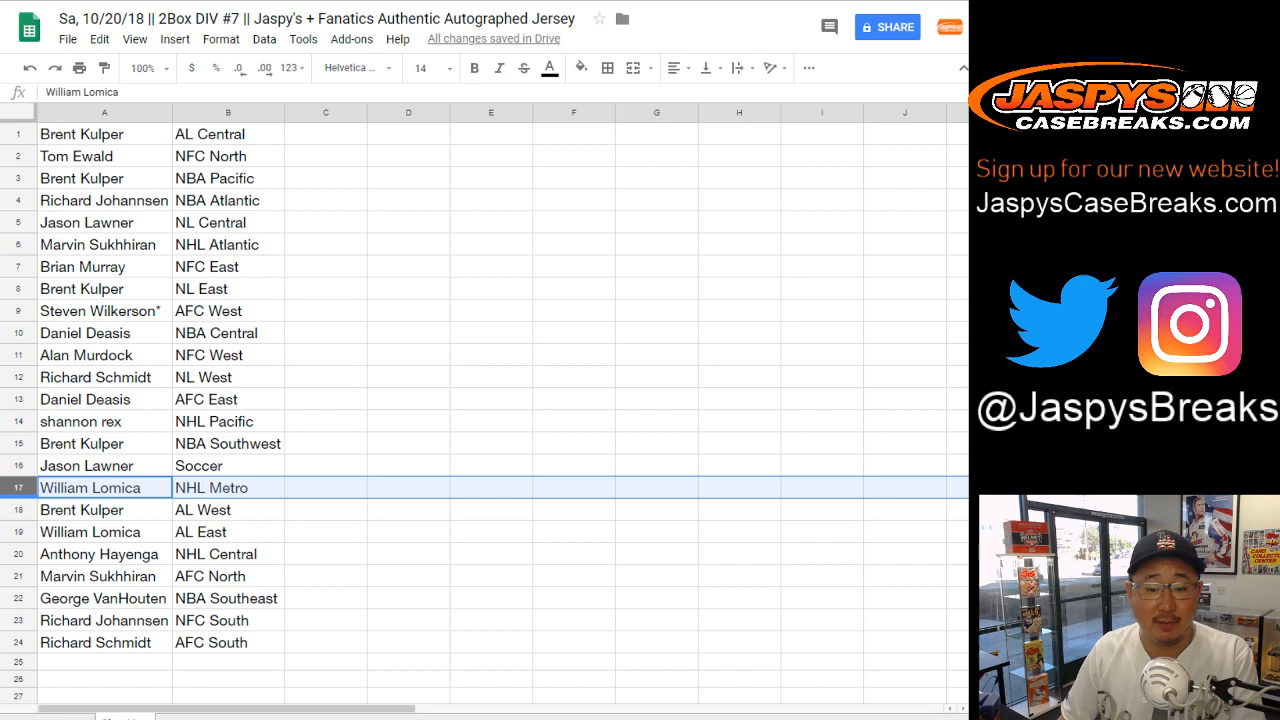
{"action": "left_click", "coordinate": [104, 509]}
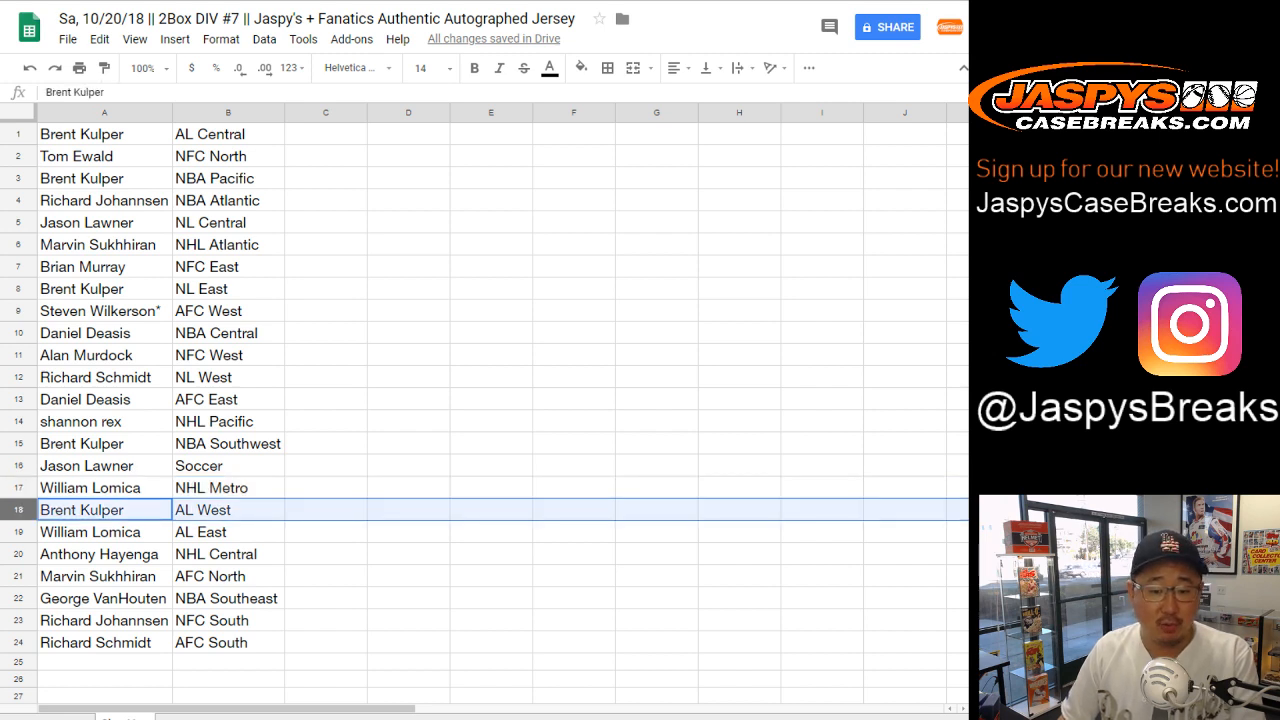
{"action": "left_click", "coordinate": [103, 554]}
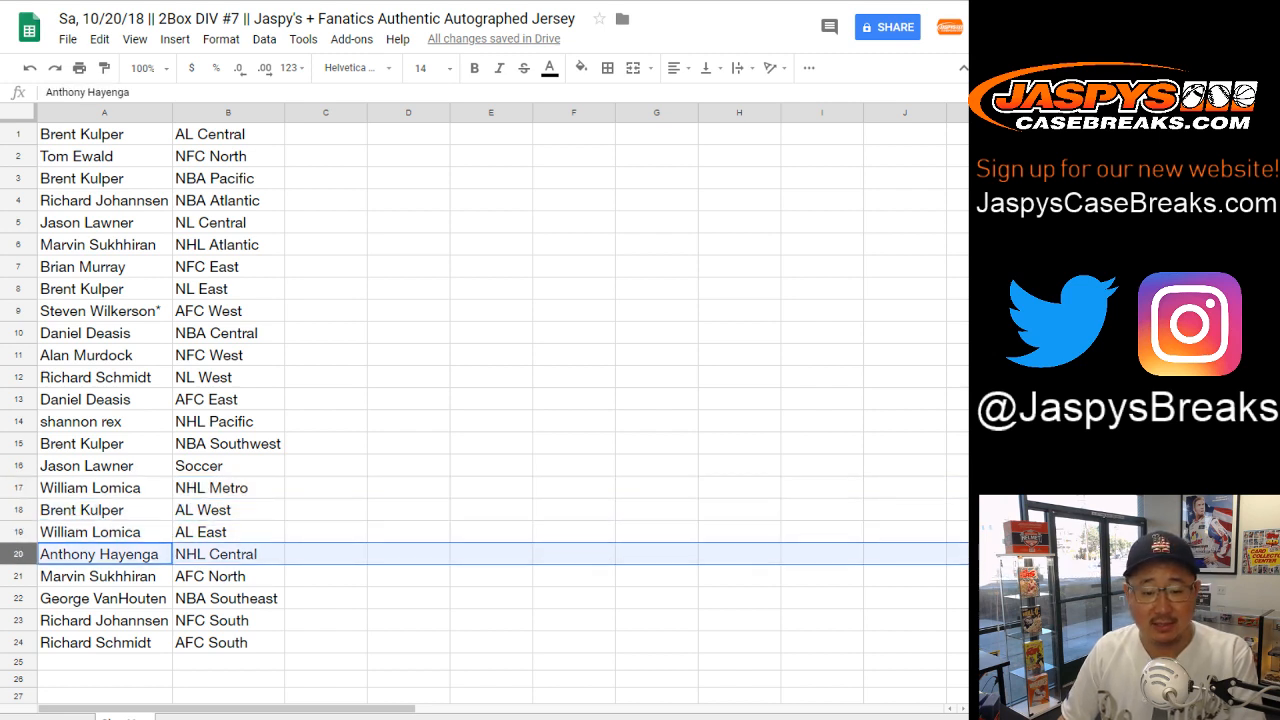
{"action": "left_click", "coordinate": [100, 575]}
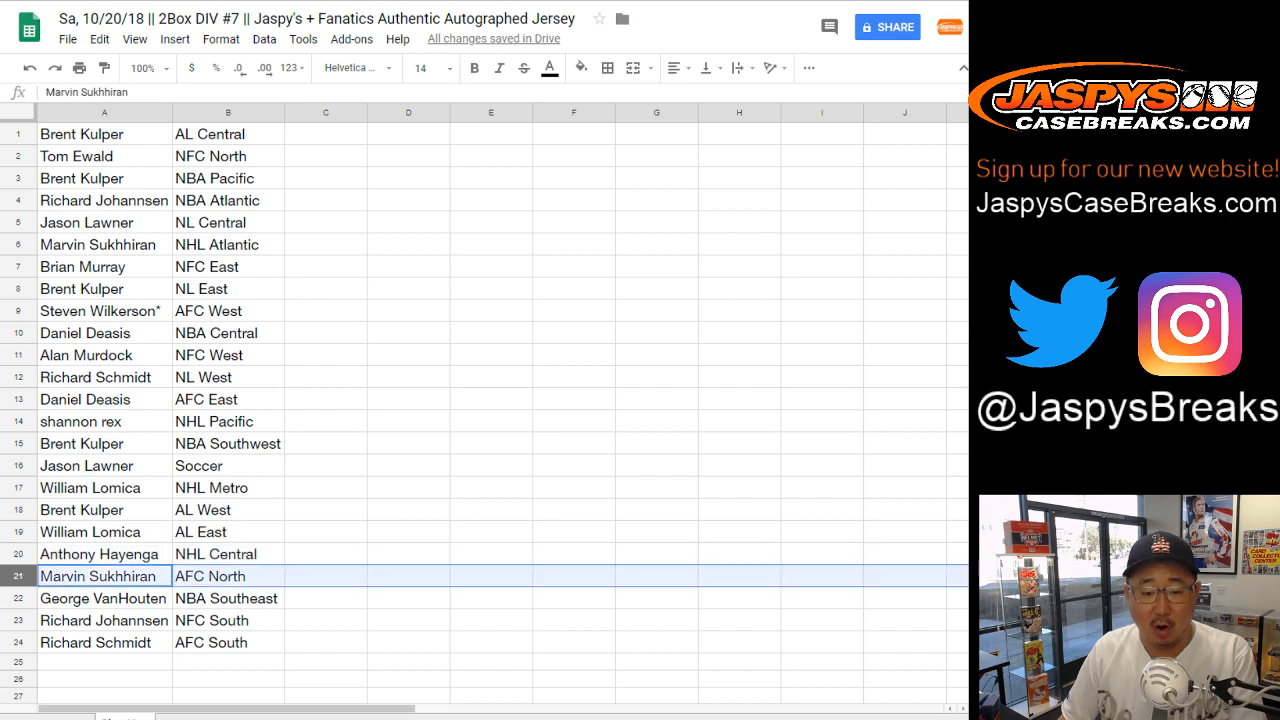
{"action": "left_click", "coordinate": [103, 598]}
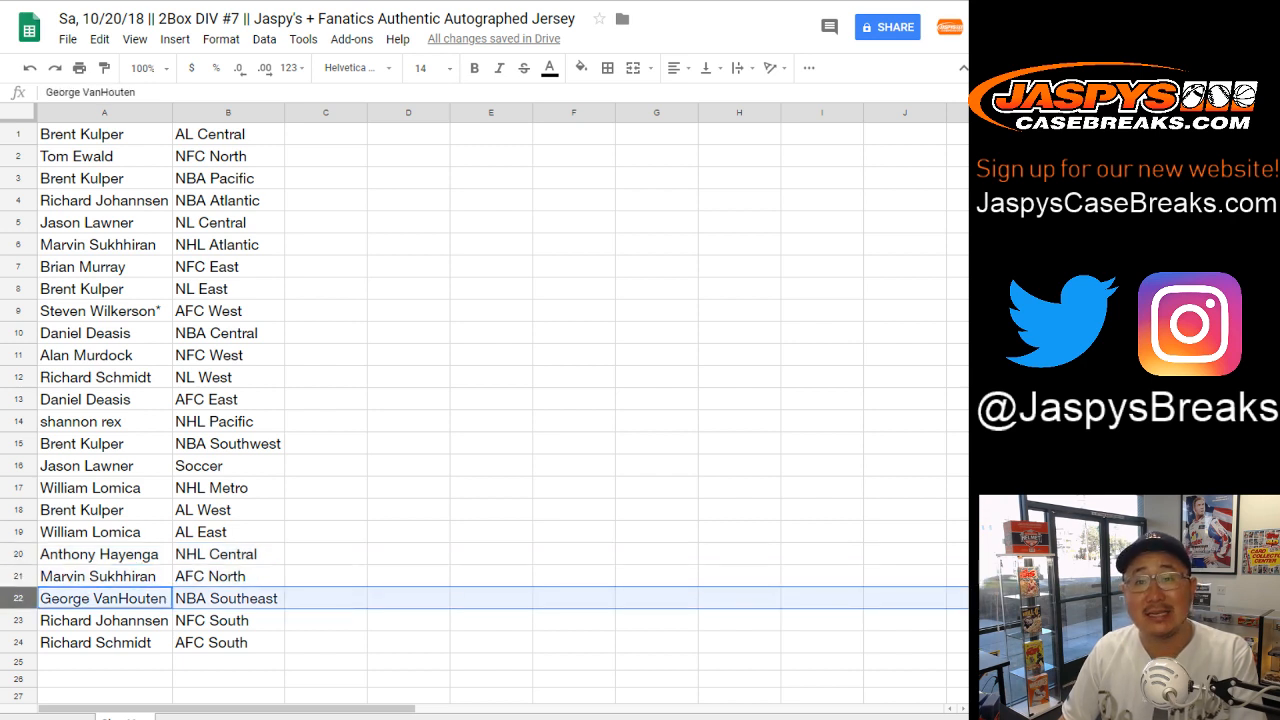
{"action": "left_click", "coordinate": [104, 620]}
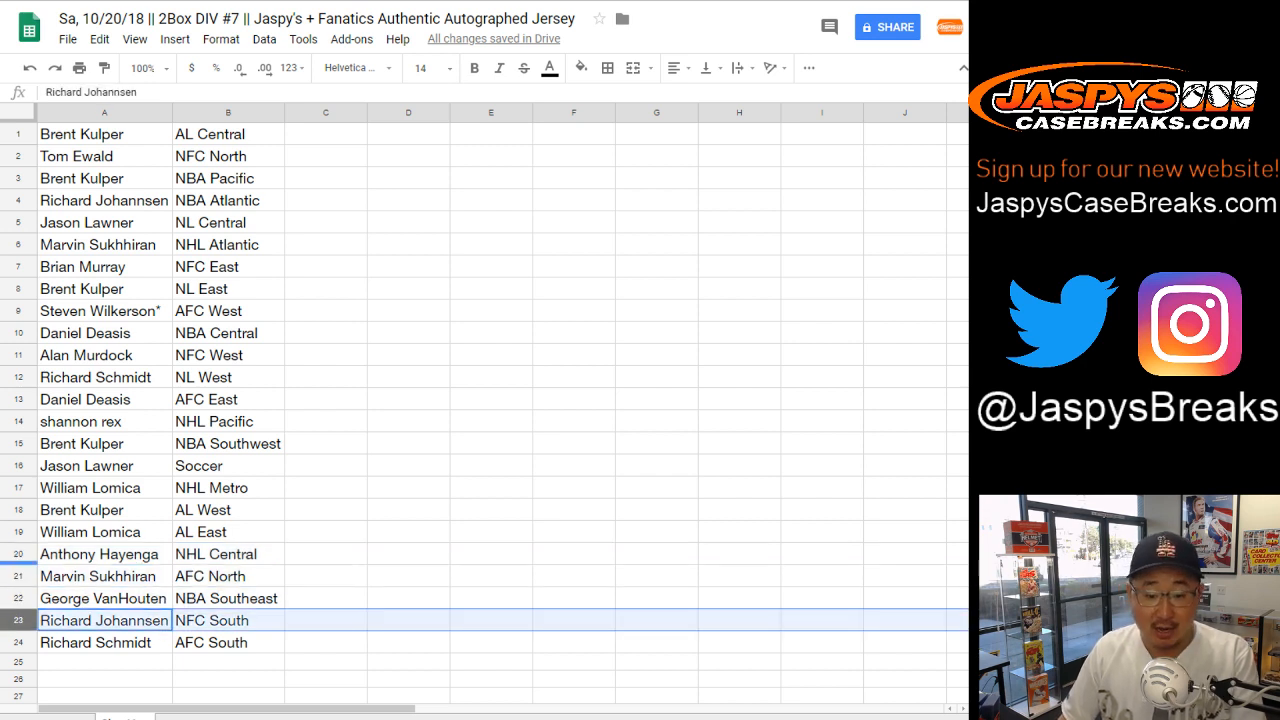
{"action": "left_click", "coordinate": [104, 642]}
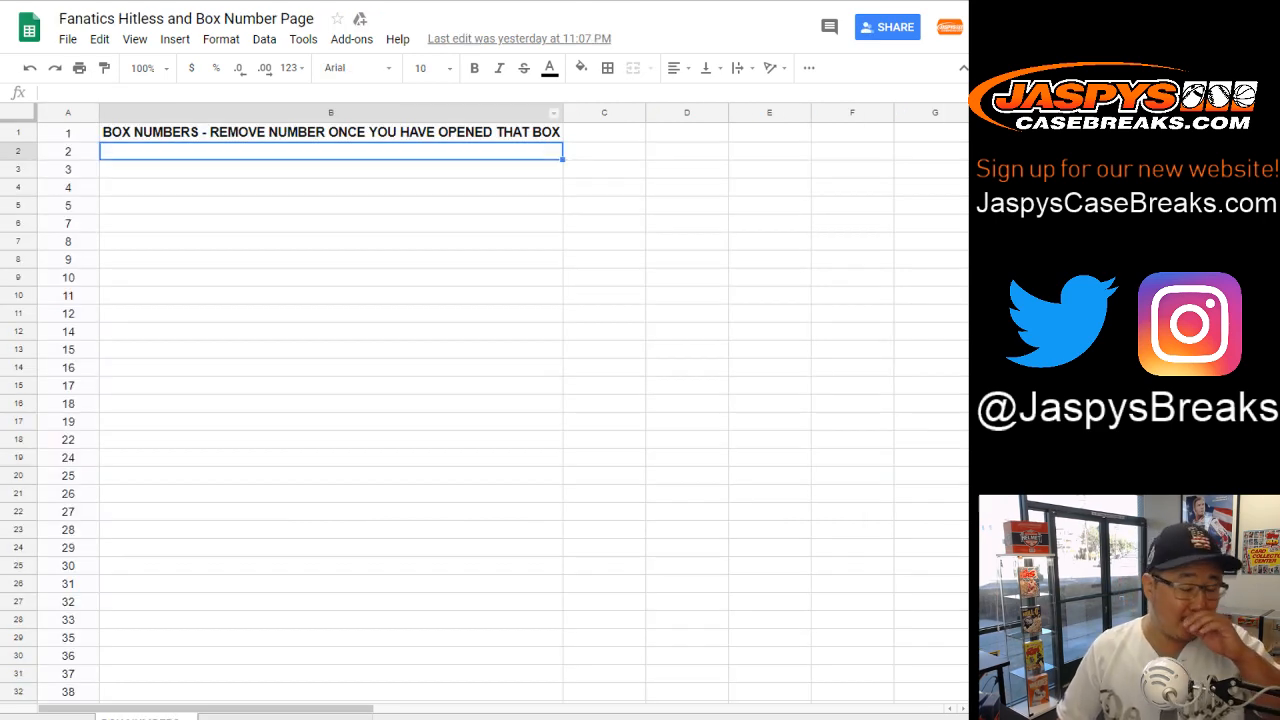
Step: Scroll through the remaining box numbers on the Fanatics Hitless and Box Number Page
{"action": "scroll", "scroll_direction": "down", "scroll_amount": 3}
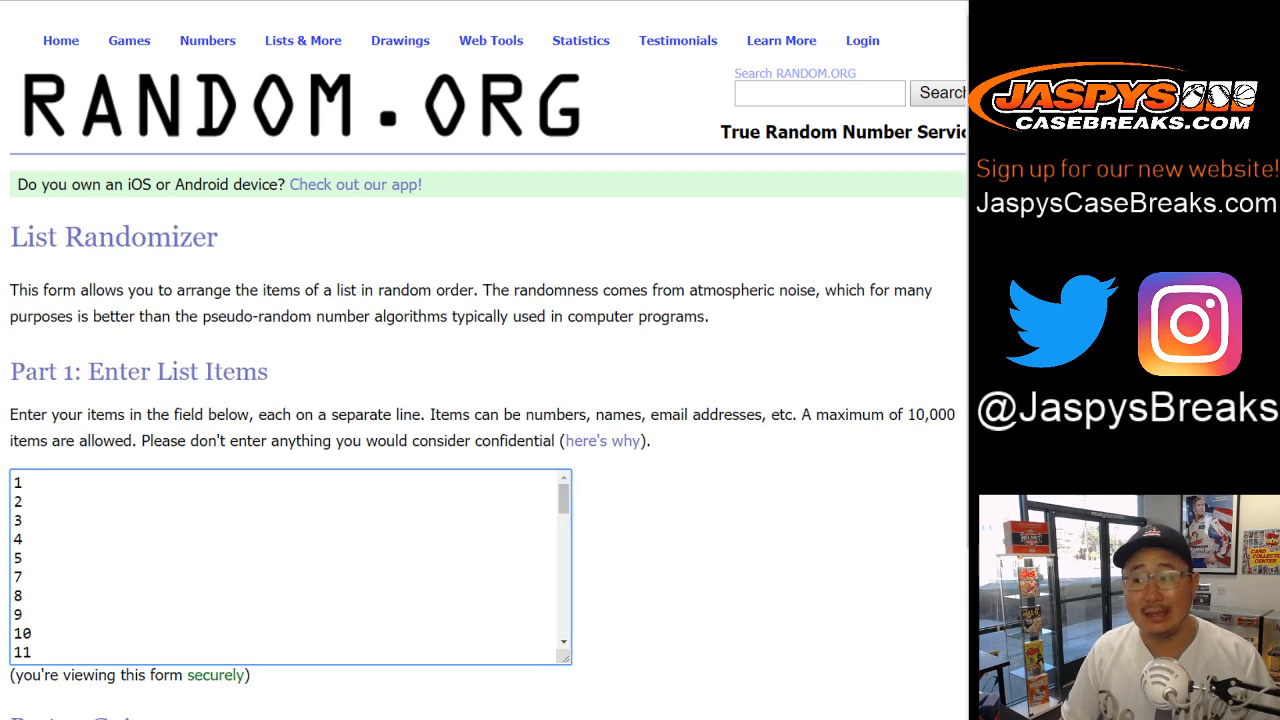
Step: Randomize the 52 box numbers, repeating Again! for seven shuffles total
{"action": "scroll", "scroll_direction": "down", "scroll_amount": 3}
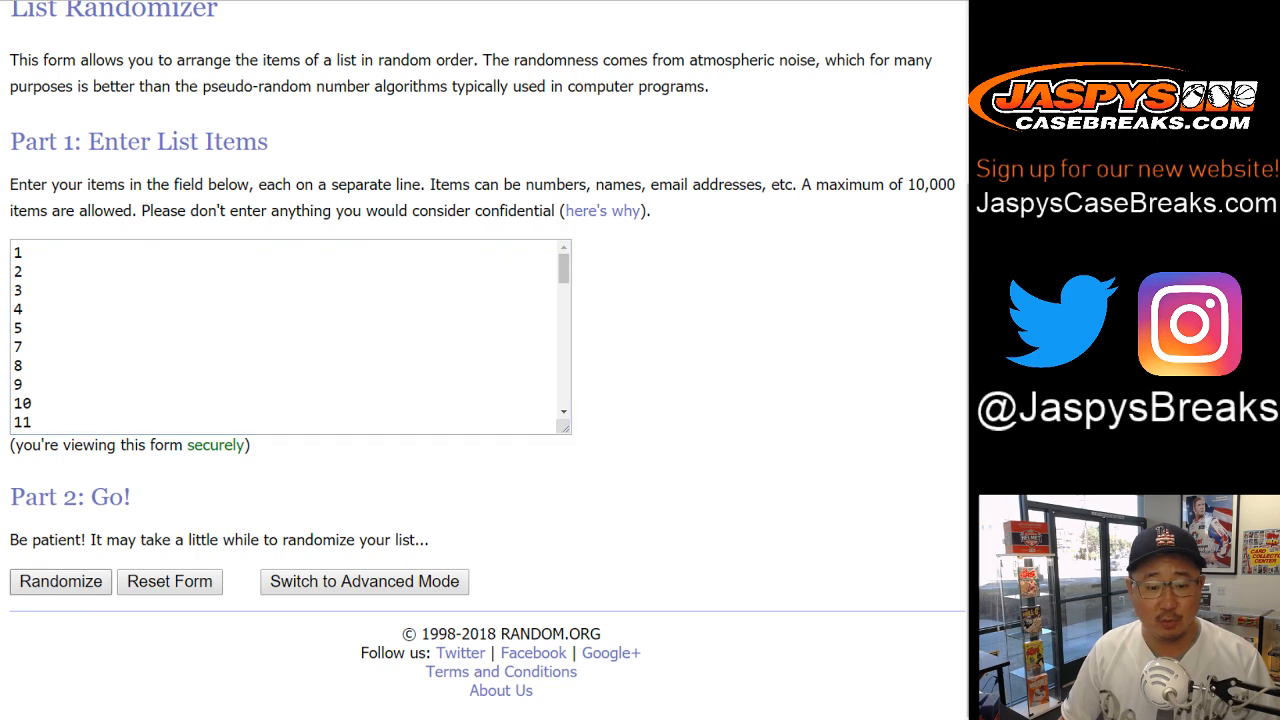
{"action": "left_click", "coordinate": [60, 581]}
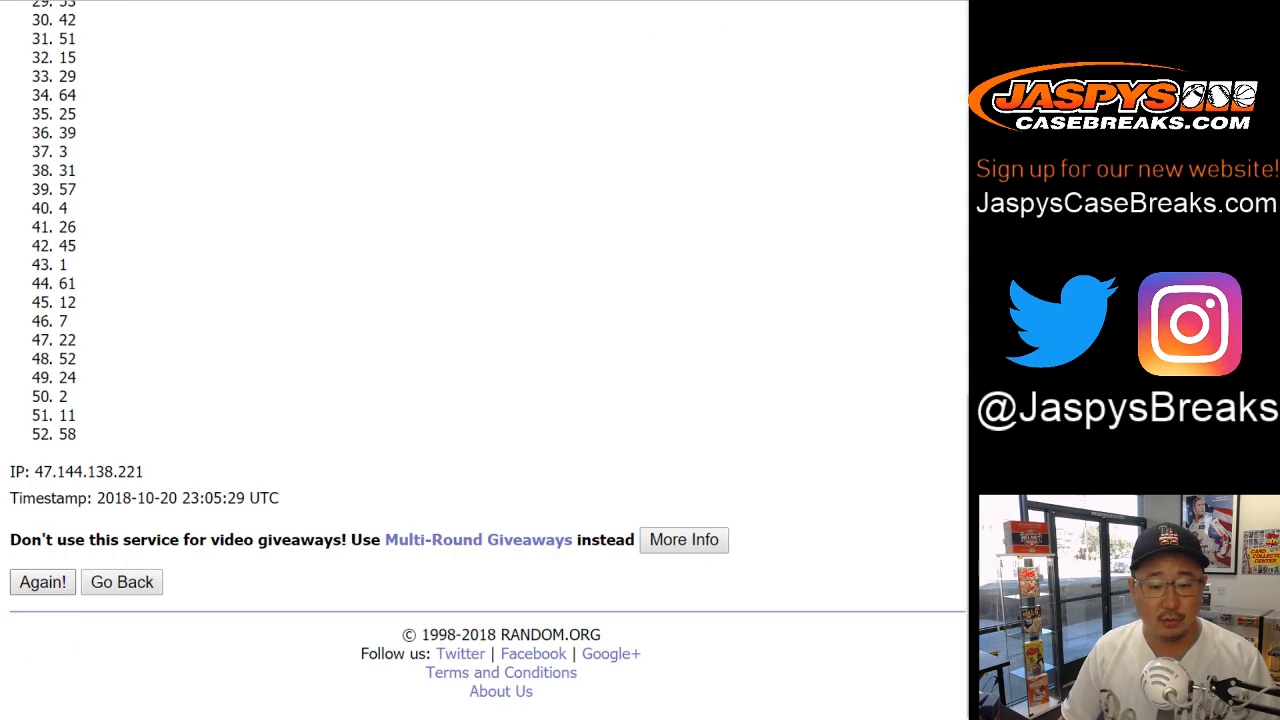
{"action": "left_click", "coordinate": [42, 582]}
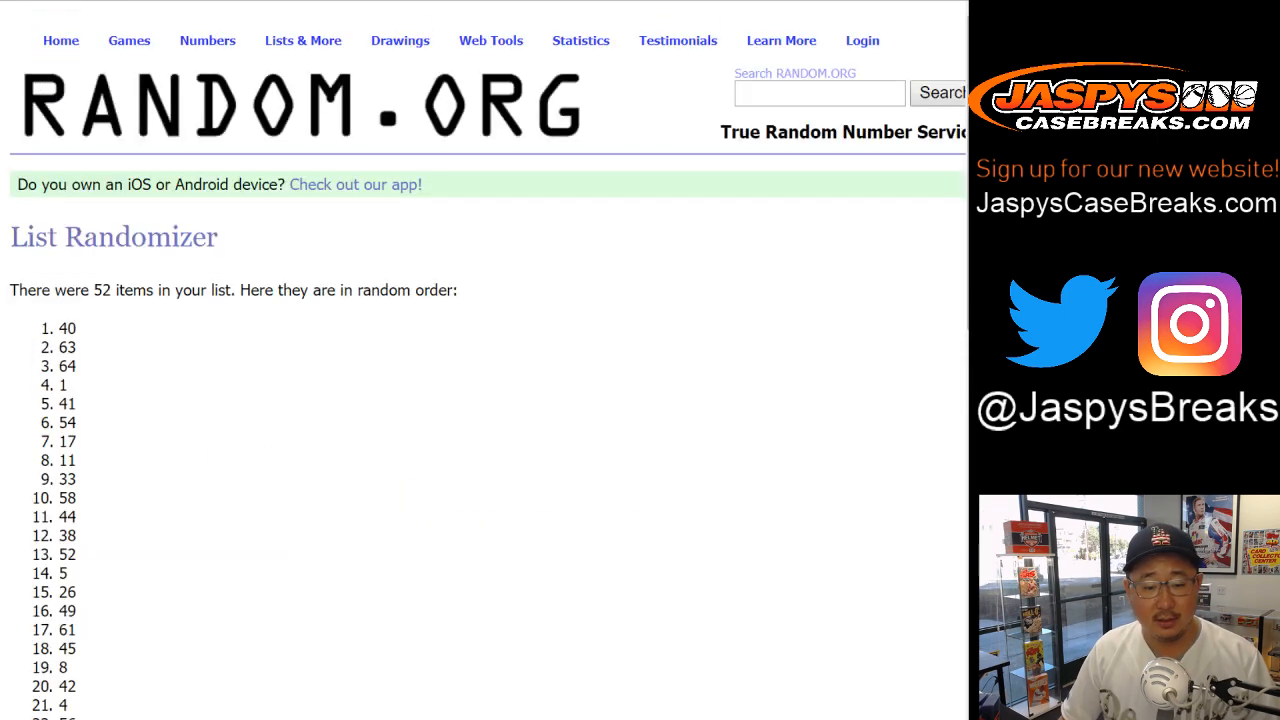
{"action": "scroll", "scroll_direction": "down", "scroll_amount": 3}
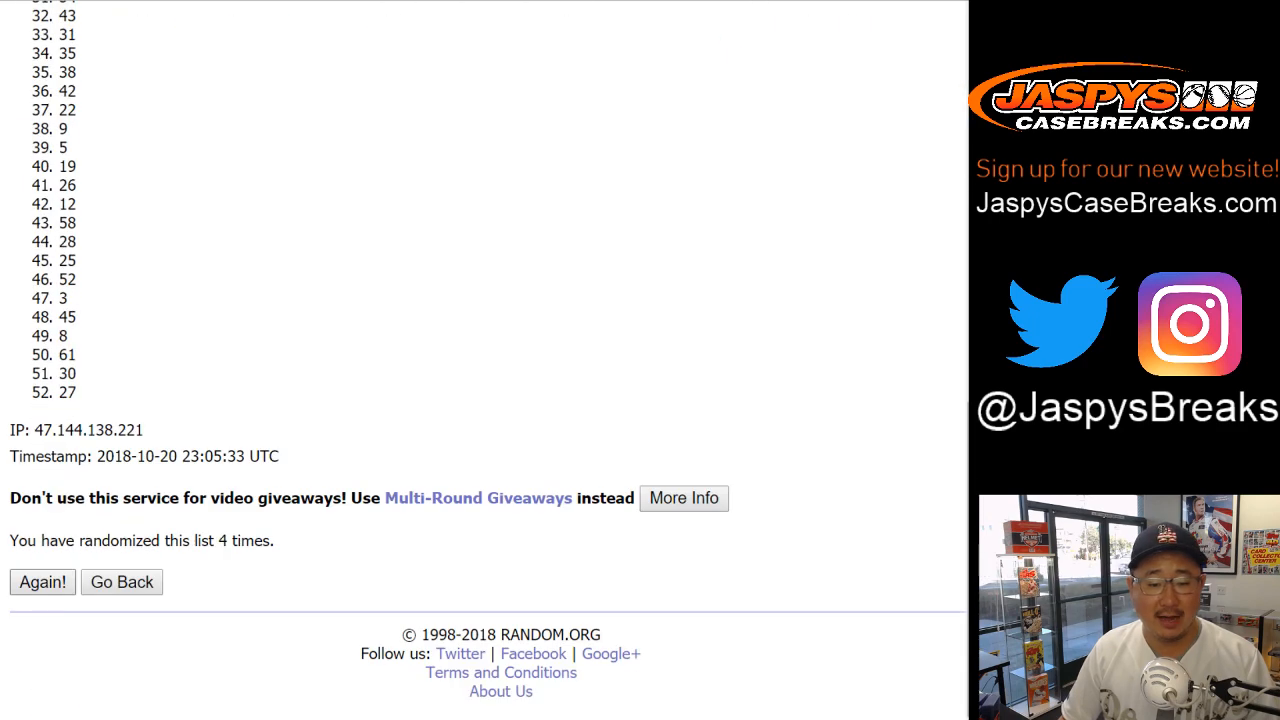
{"action": "left_click", "coordinate": [42, 582]}
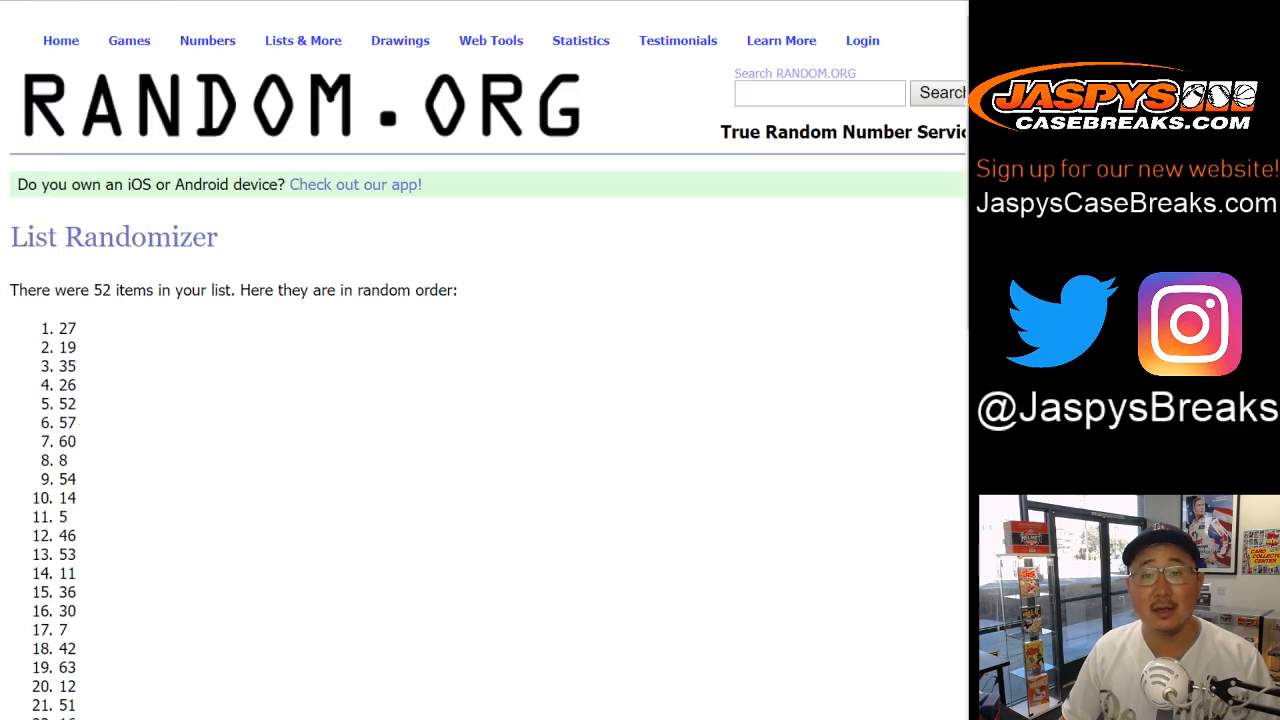
{"action": "scroll", "scroll_direction": "down", "scroll_amount": 3}
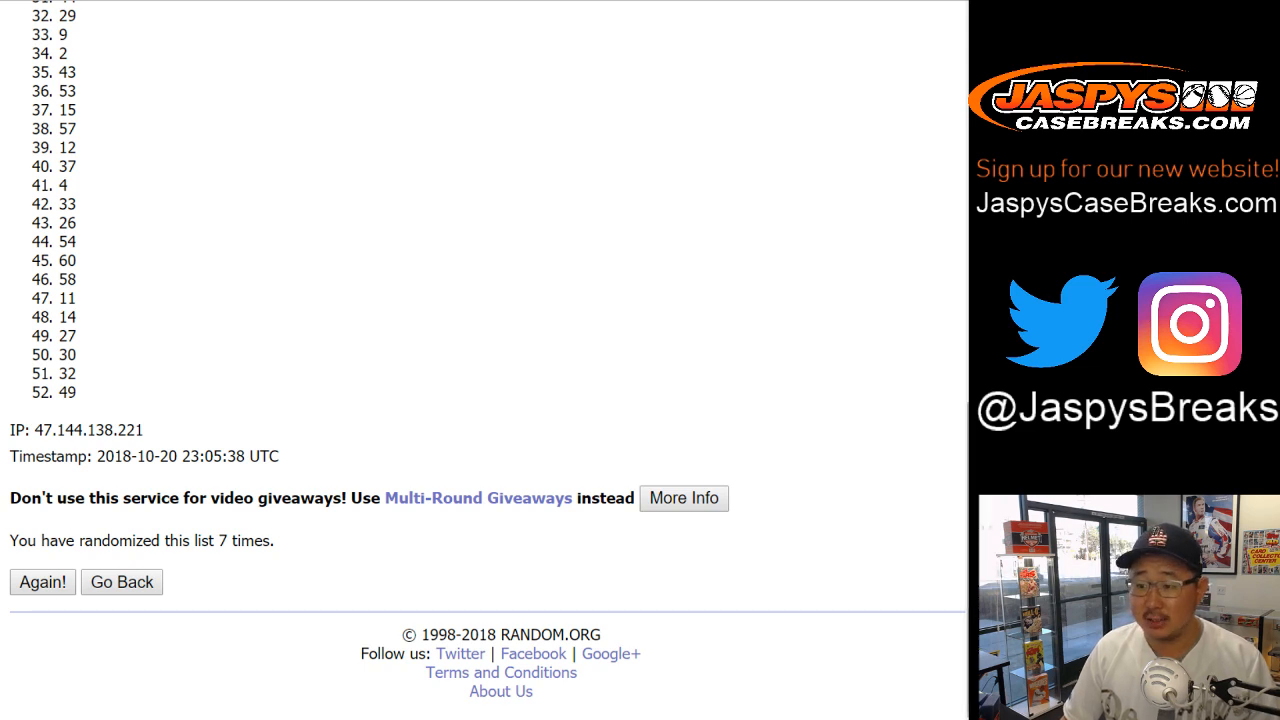
{"action": "left_click", "coordinate": [42, 581]}
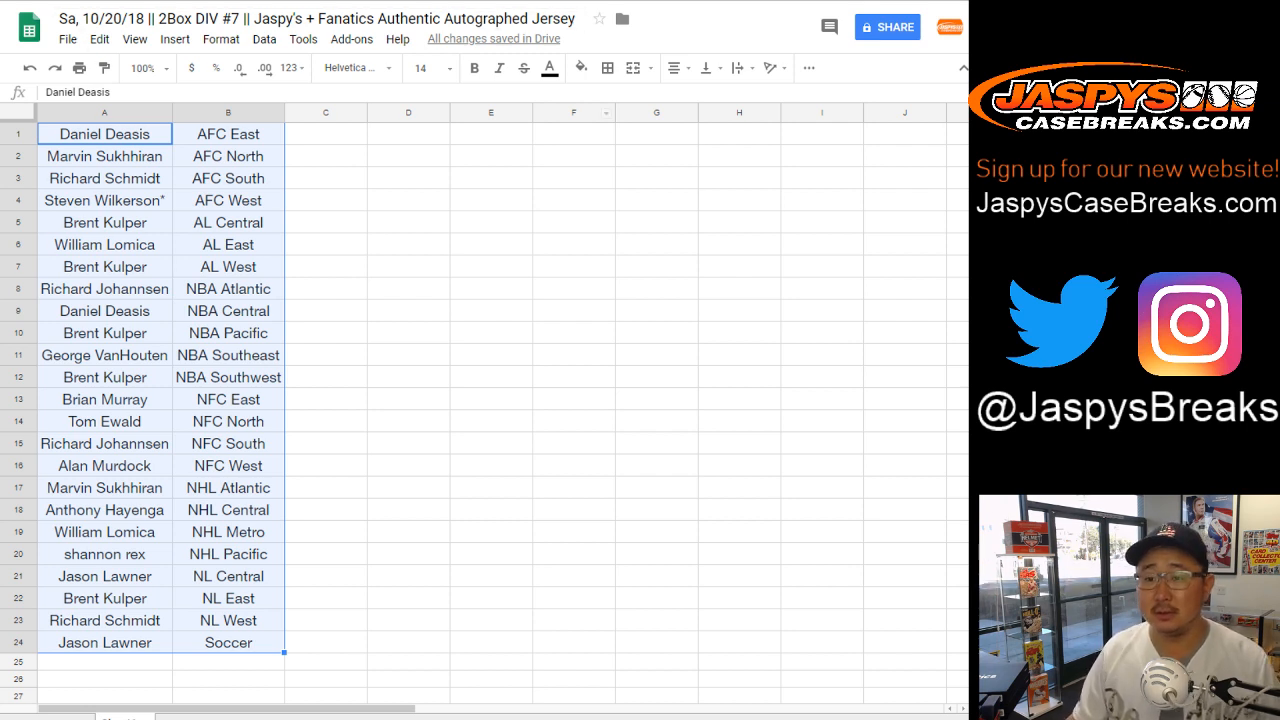
{"action": "left_click", "coordinate": [677, 68]}
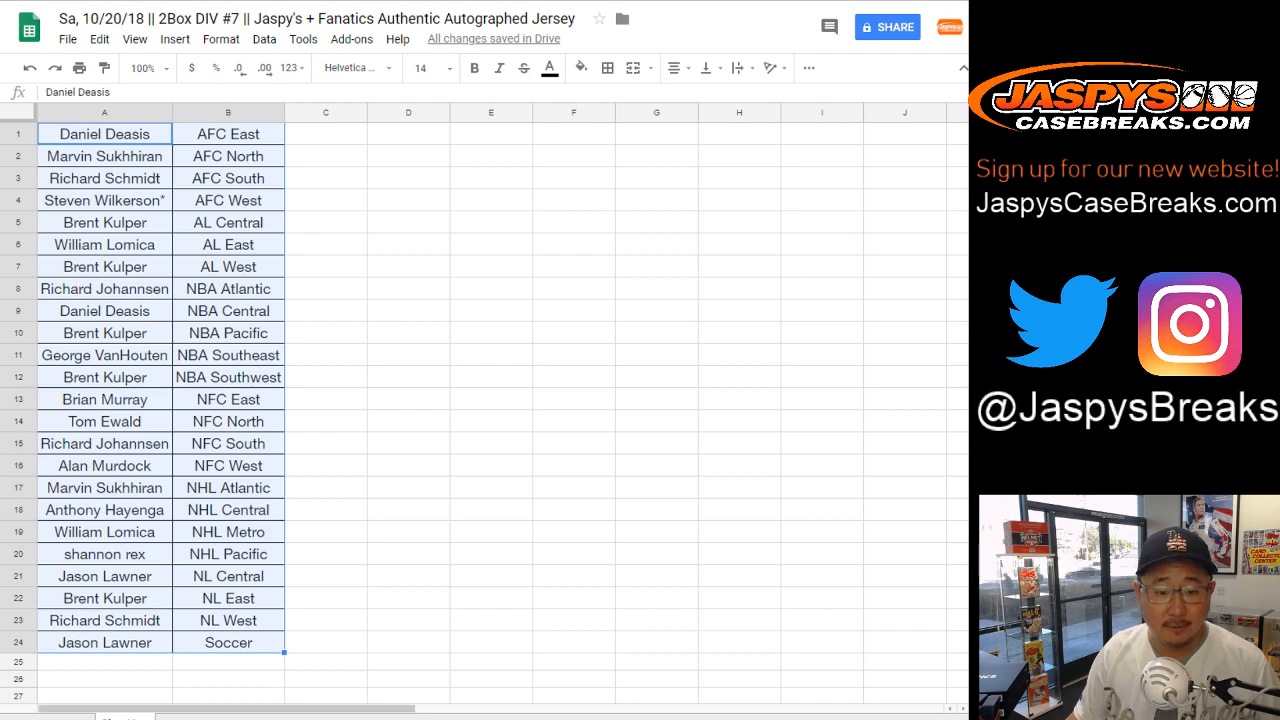
{"action": "left_click", "coordinate": [104, 510]}
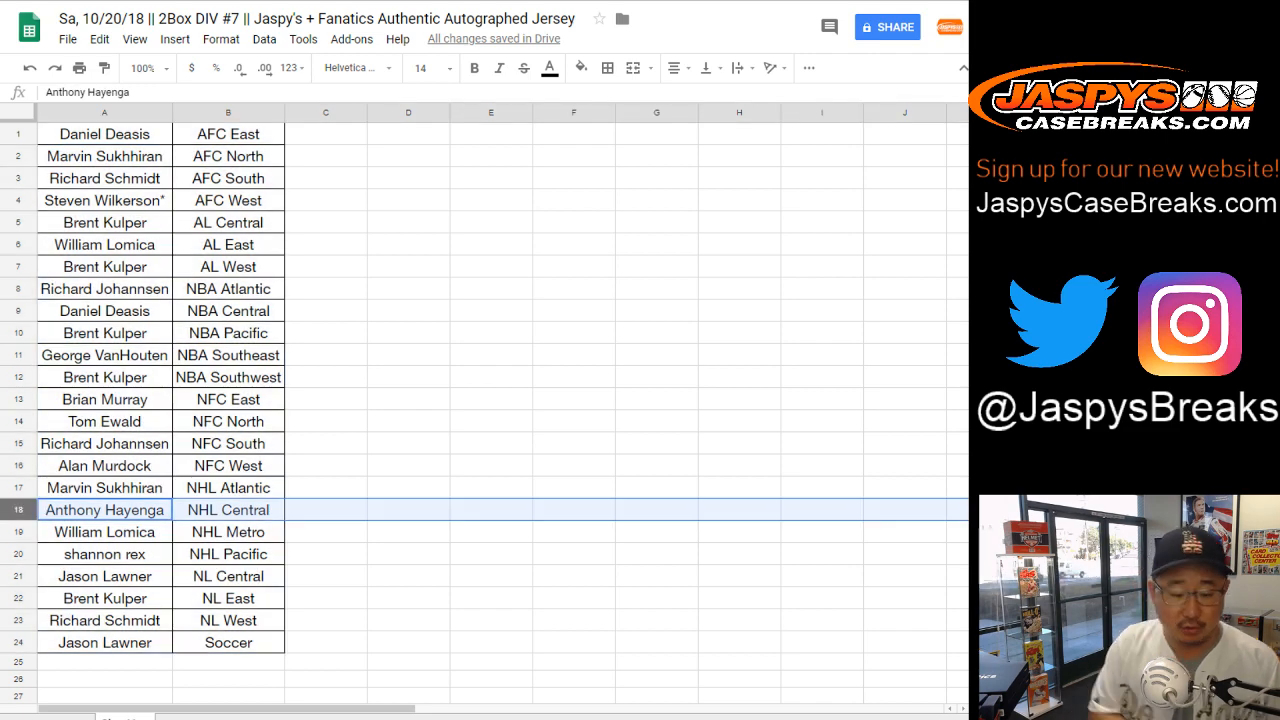
{"action": "type", "text": "sch"}
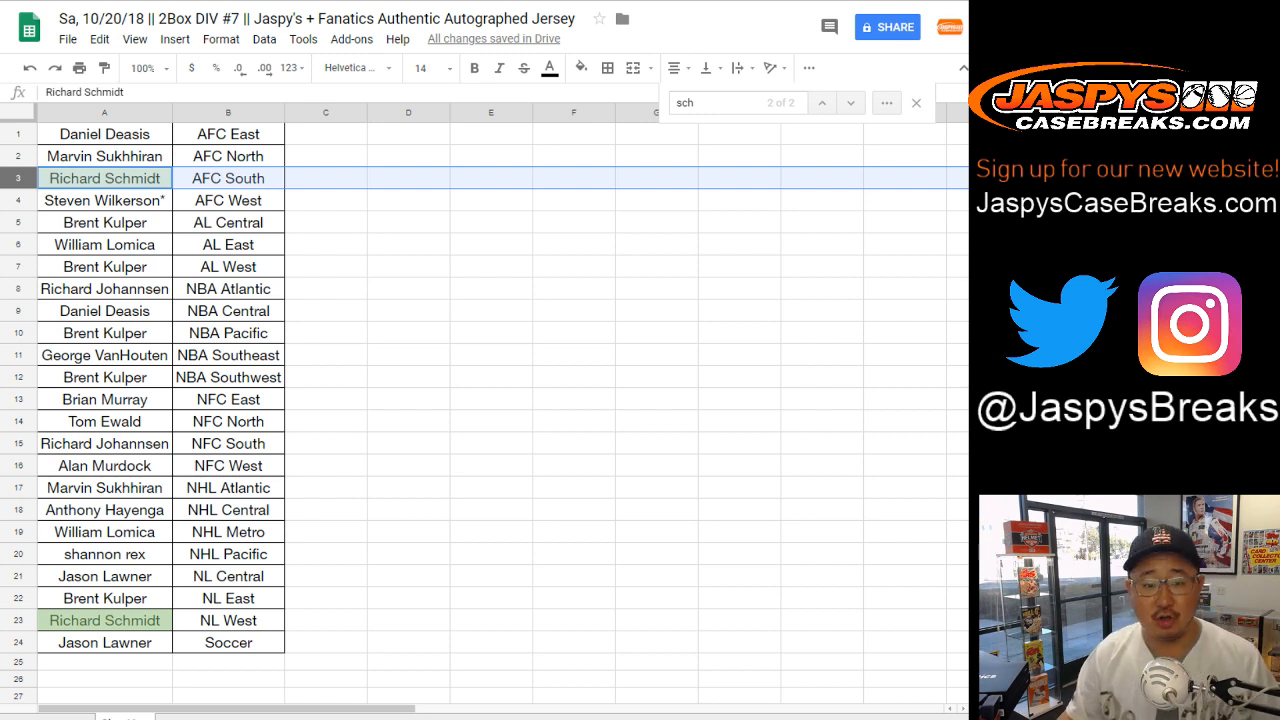
Step: Swap Schmidt's AFC South and Hayenga's NHL Central, marking both divisions '-T'
{"action": "left_click", "coordinate": [325, 178]}
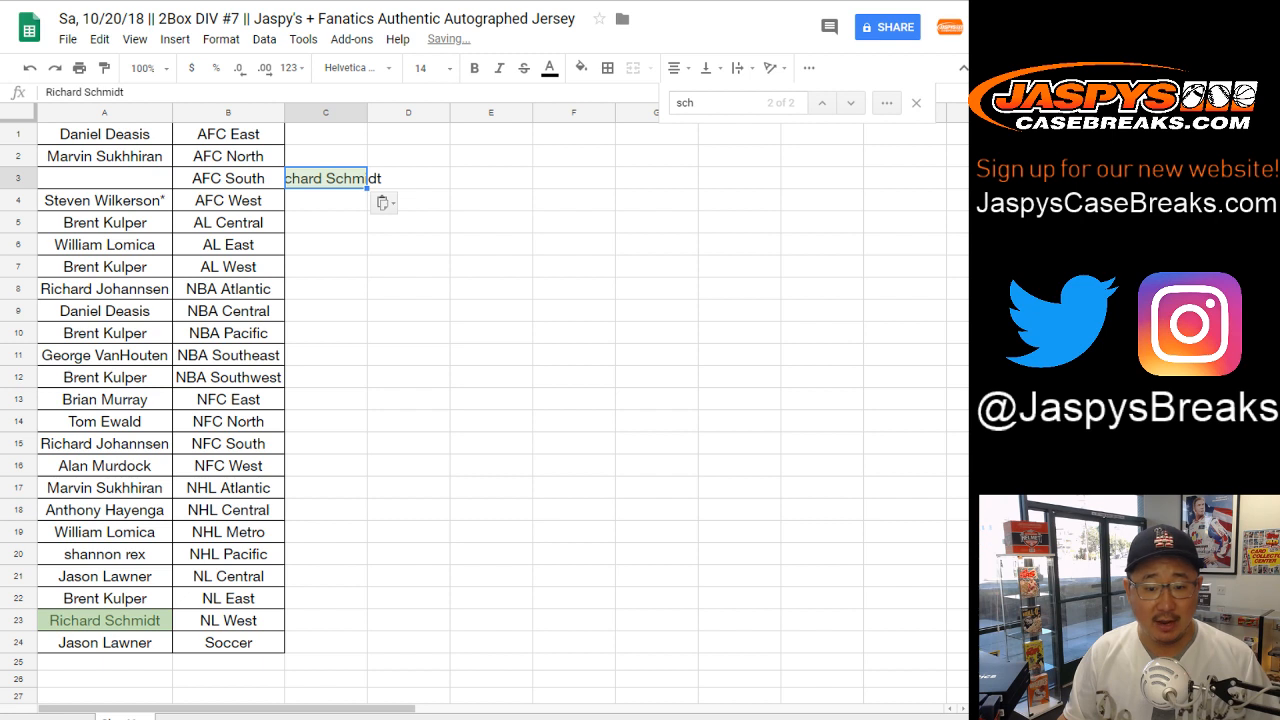
{"action": "left_click", "coordinate": [325, 509]}
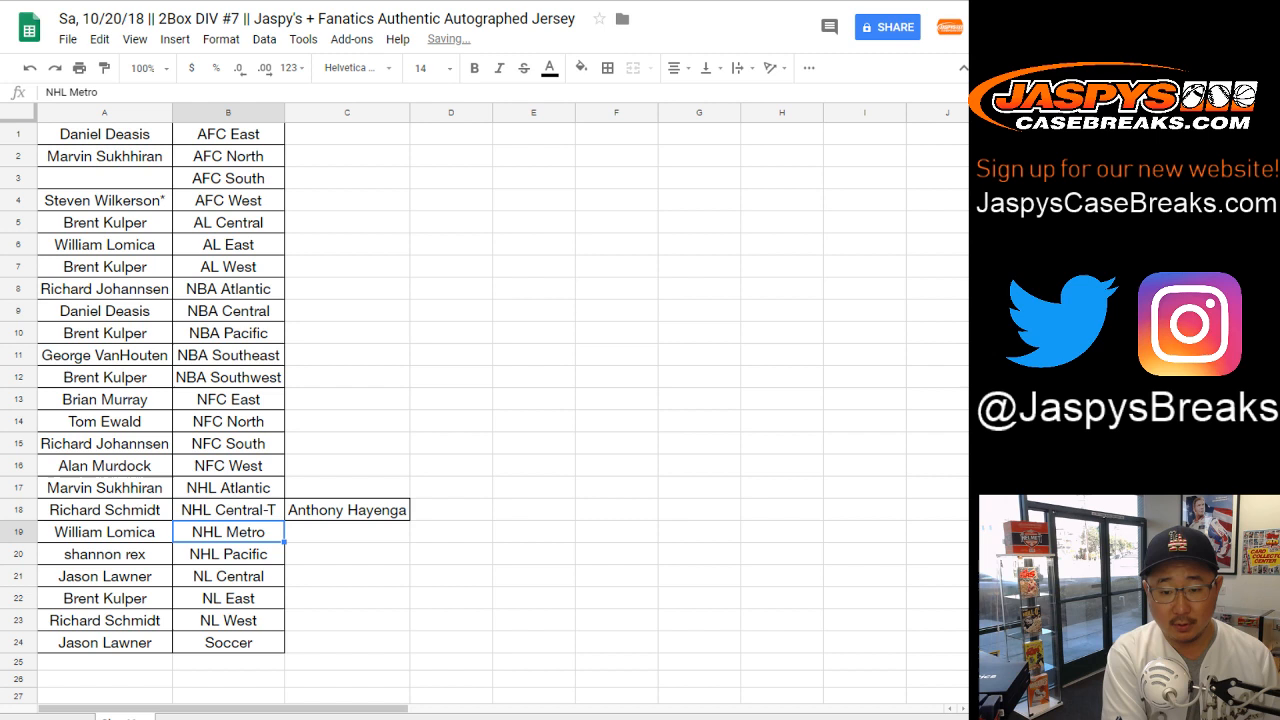
{"action": "left_click", "coordinate": [347, 509]}
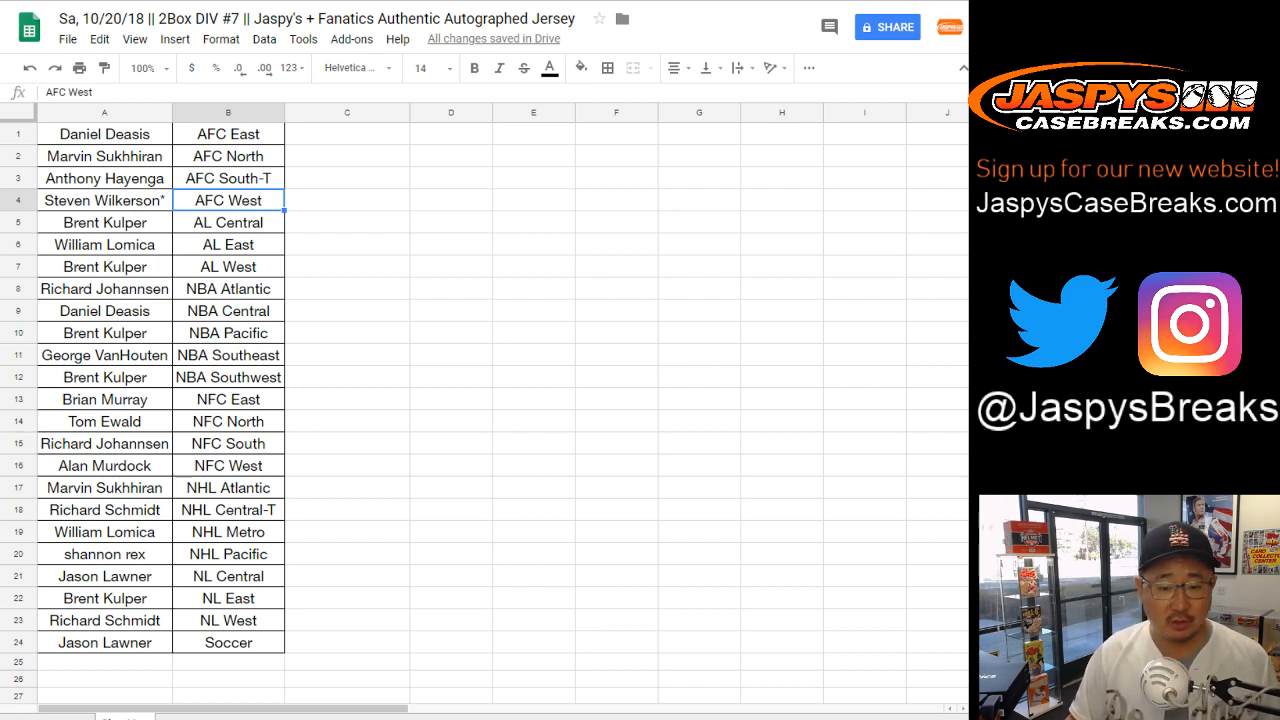
{"action": "left_click", "coordinate": [104, 399]}
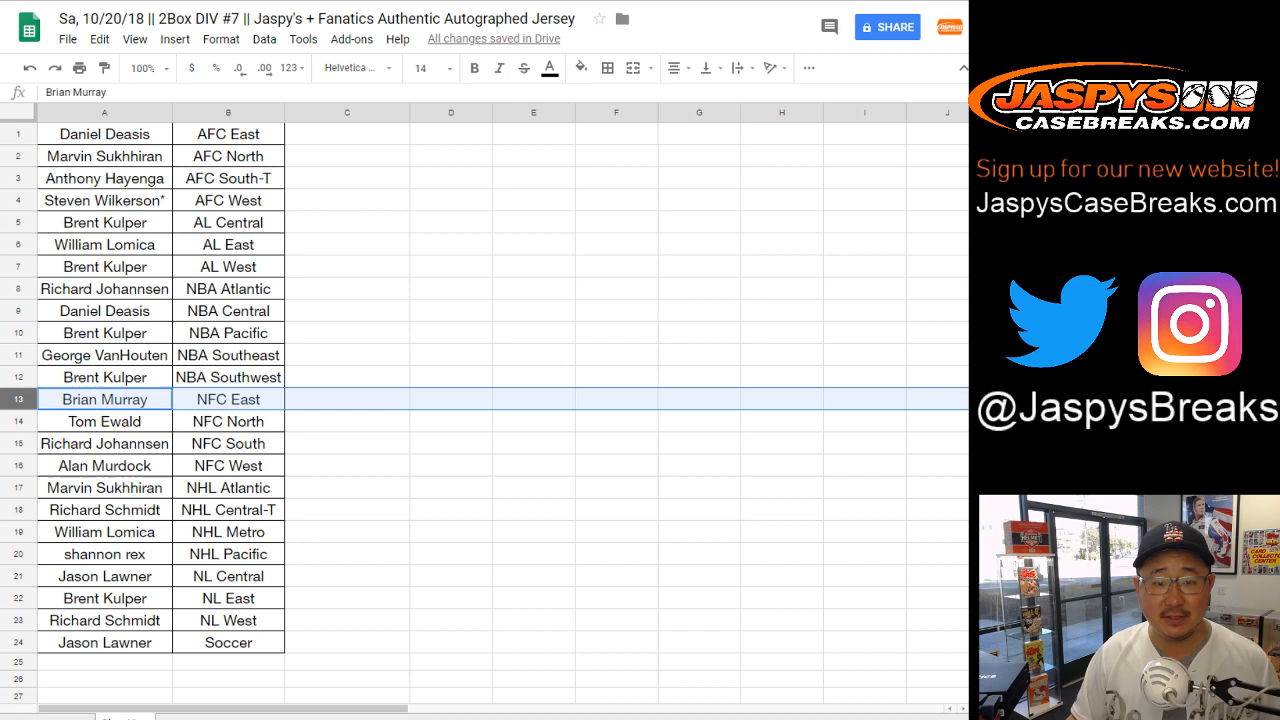